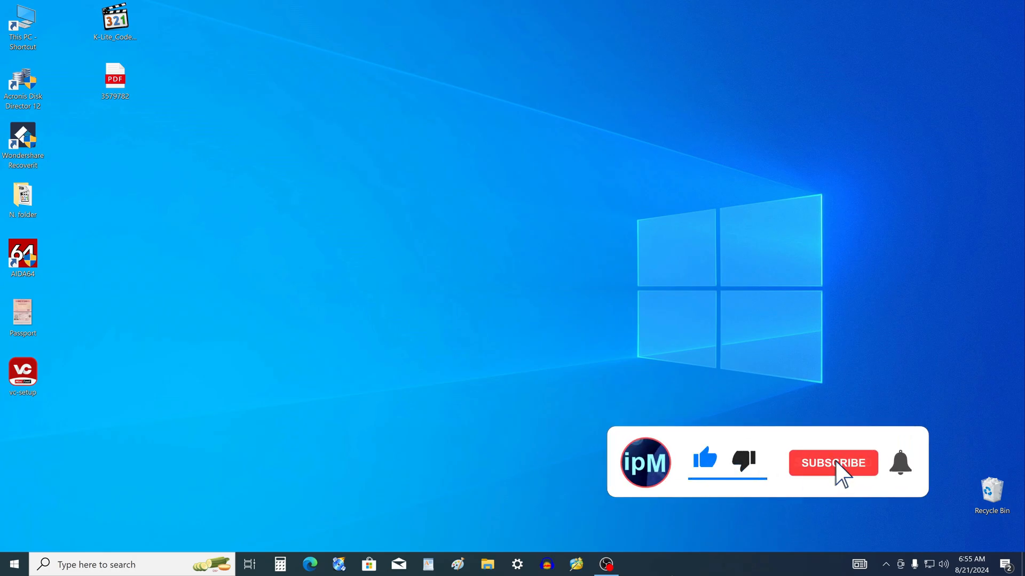
Step: Reach Settings from the Start menu and search 'rese' to surface Reset this PC
{"action": "left_click", "coordinate": [832, 462]}
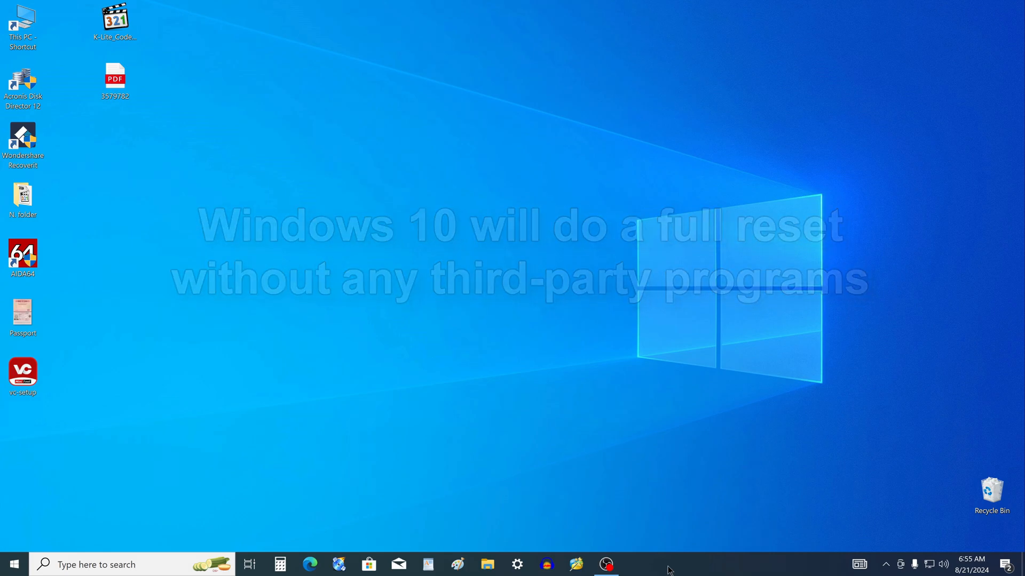
{"action": "left_click", "coordinate": [13, 563]}
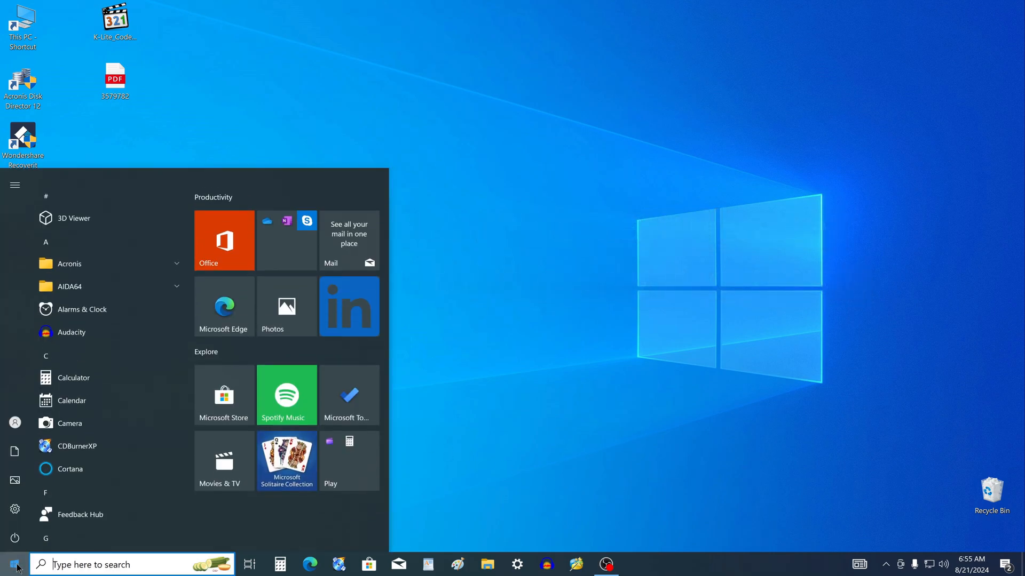
{"action": "left_click", "coordinate": [14, 185]}
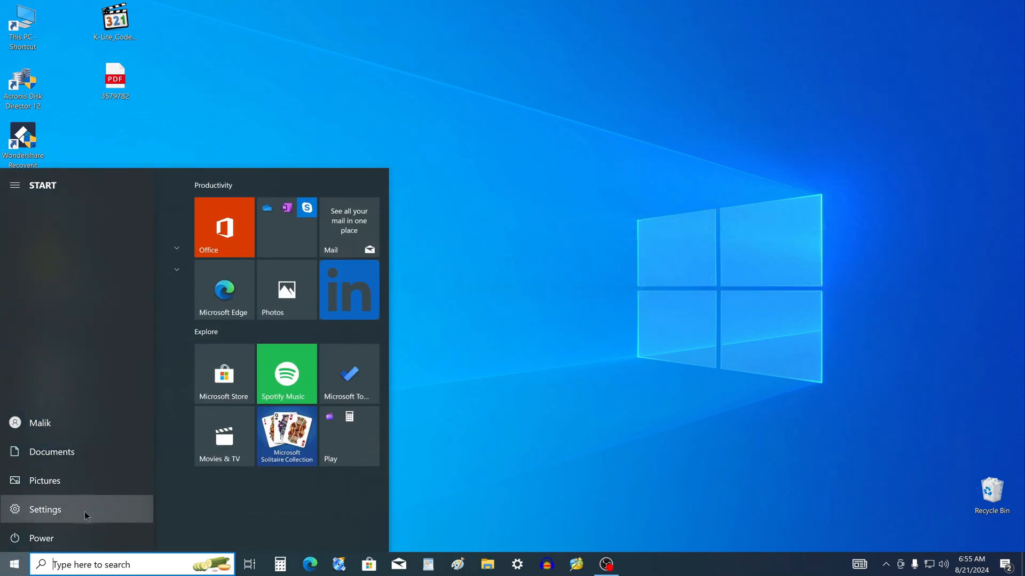
{"action": "left_click", "coordinate": [45, 509]}
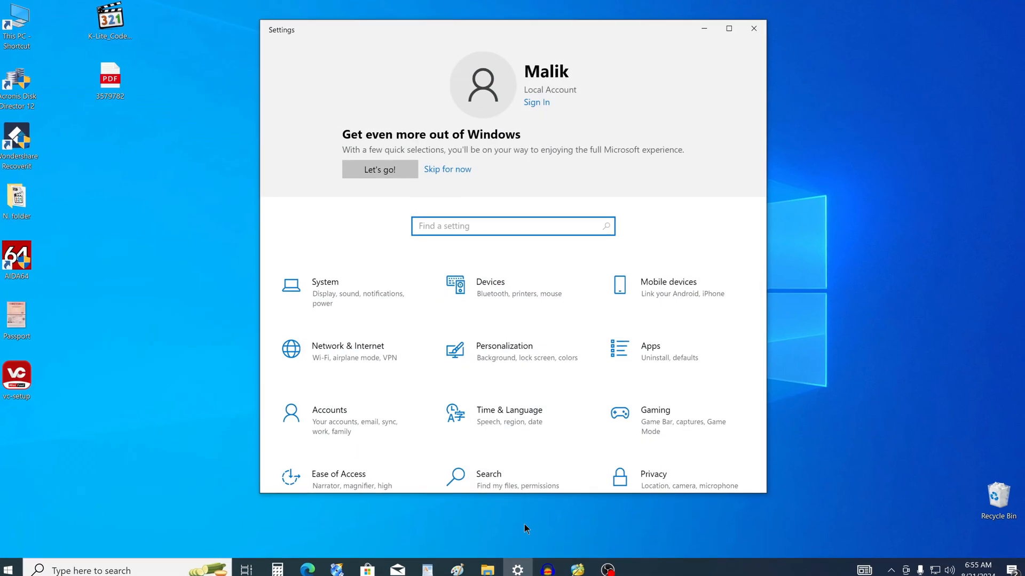
{"action": "type", "text": "reset"}
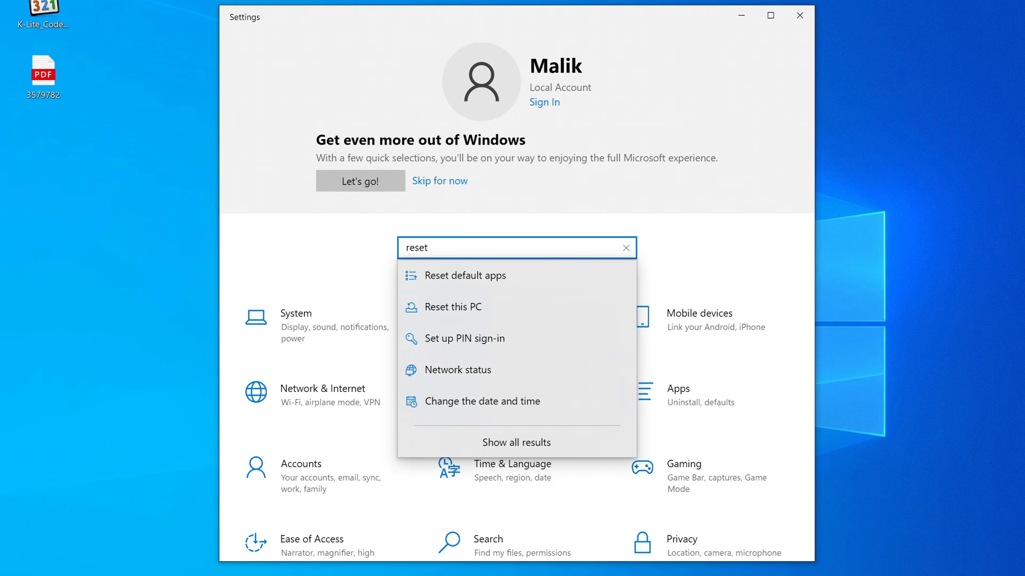
{"action": "mouse_move", "coordinate": [453, 307]}
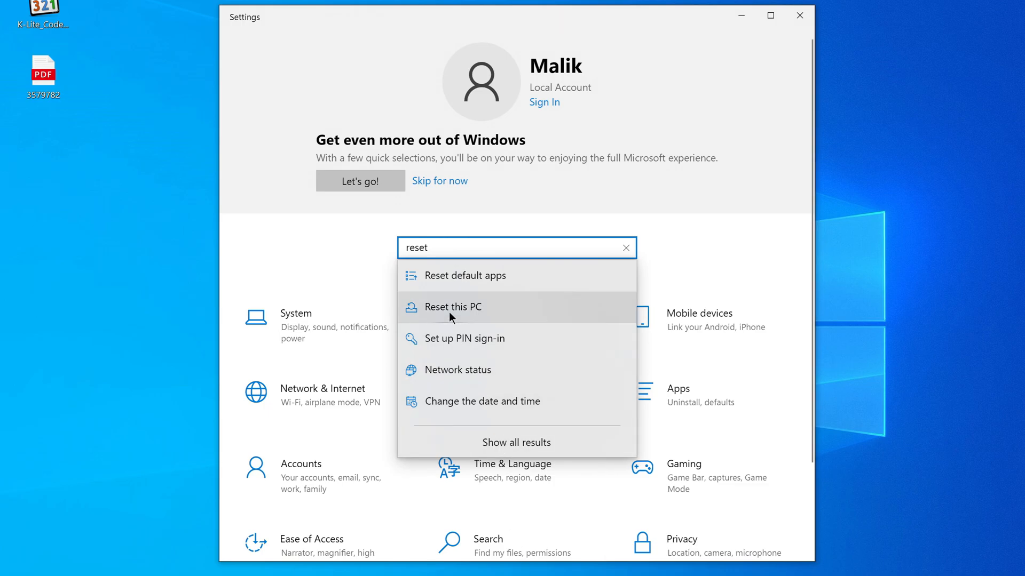
Step: Choose the Reset this PC result and scroll the Recovery page to its reset section
{"action": "left_click", "coordinate": [451, 307]}
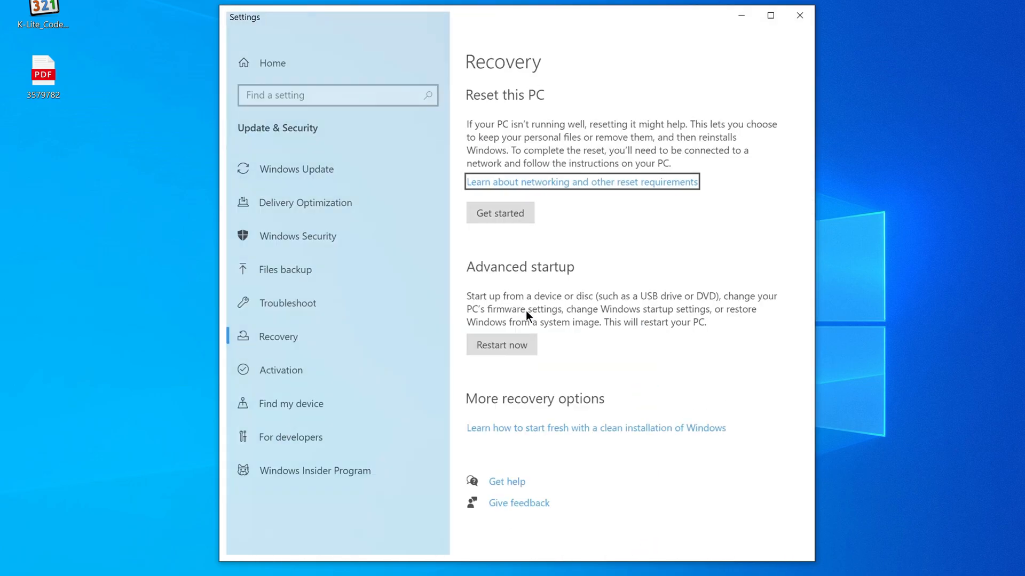
{"action": "scroll", "scroll_direction": "down", "scroll_amount": 3}
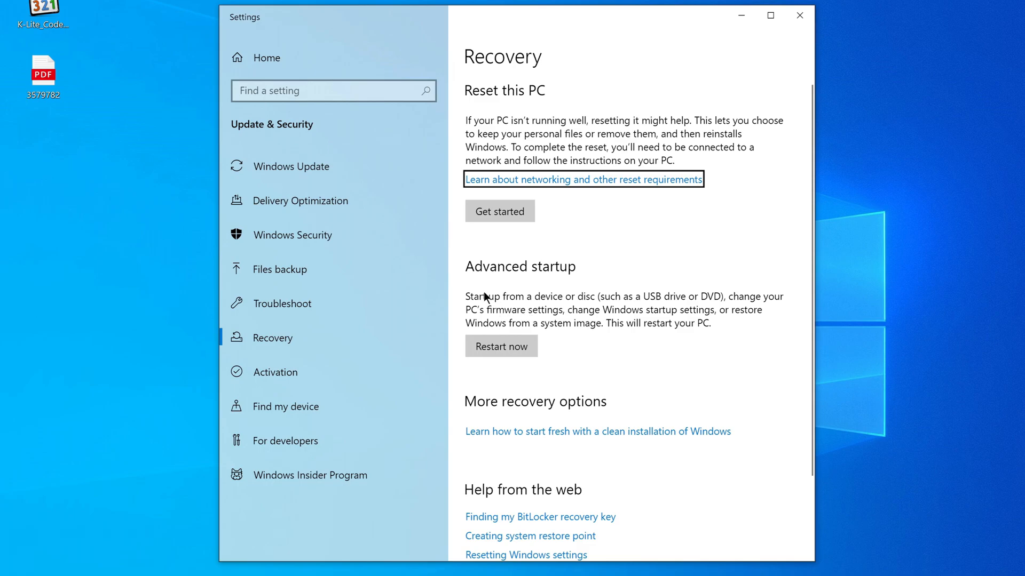
{"action": "mouse_move", "coordinate": [493, 234]}
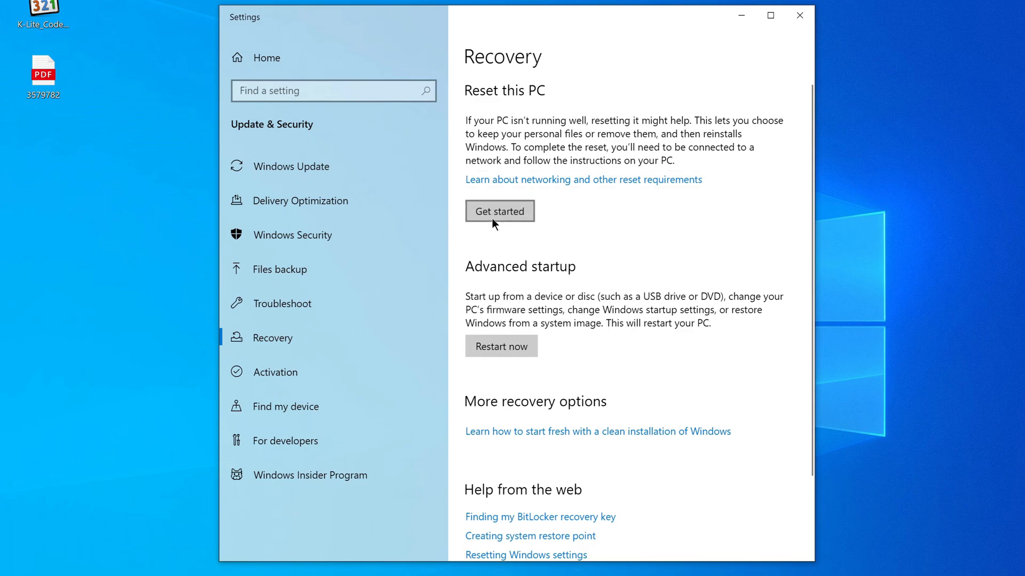
Step: Start the reset via Get started so Keep my files / Remove everything appears
{"action": "left_click", "coordinate": [500, 212]}
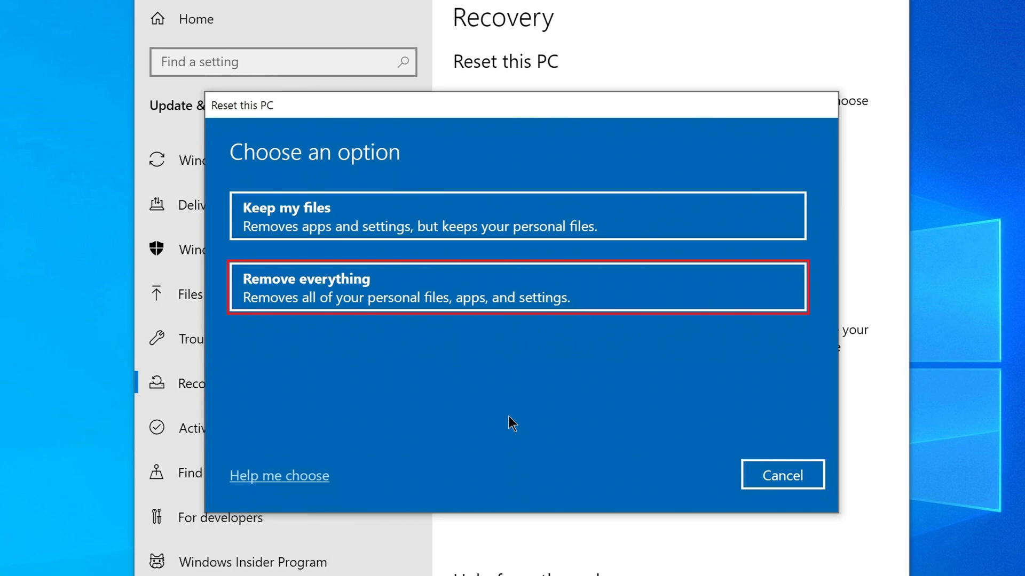
{"action": "mouse_move", "coordinate": [532, 286]}
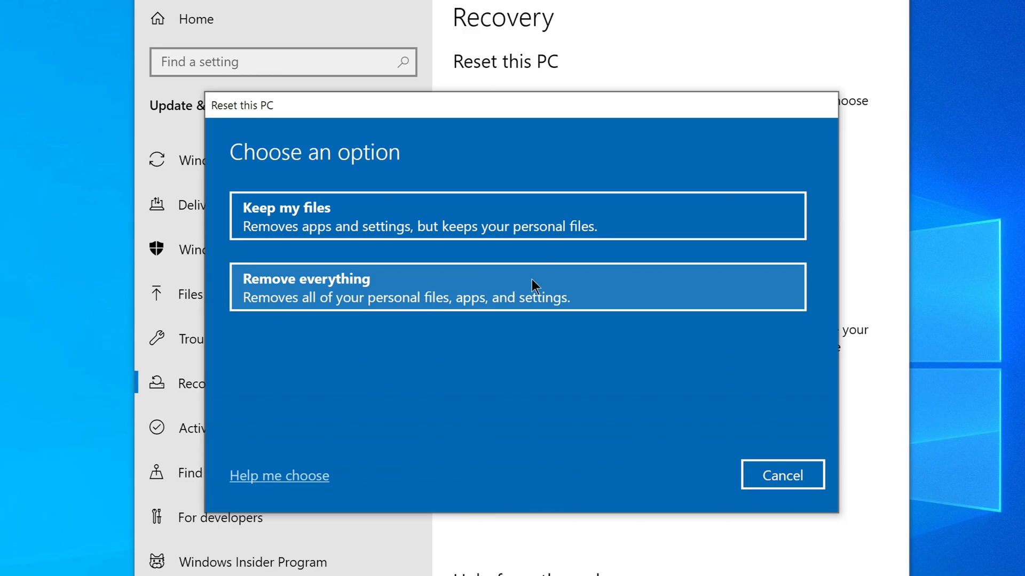
Step: Choose Remove everything to wipe personal files, apps and settings
{"action": "left_click", "coordinate": [516, 287]}
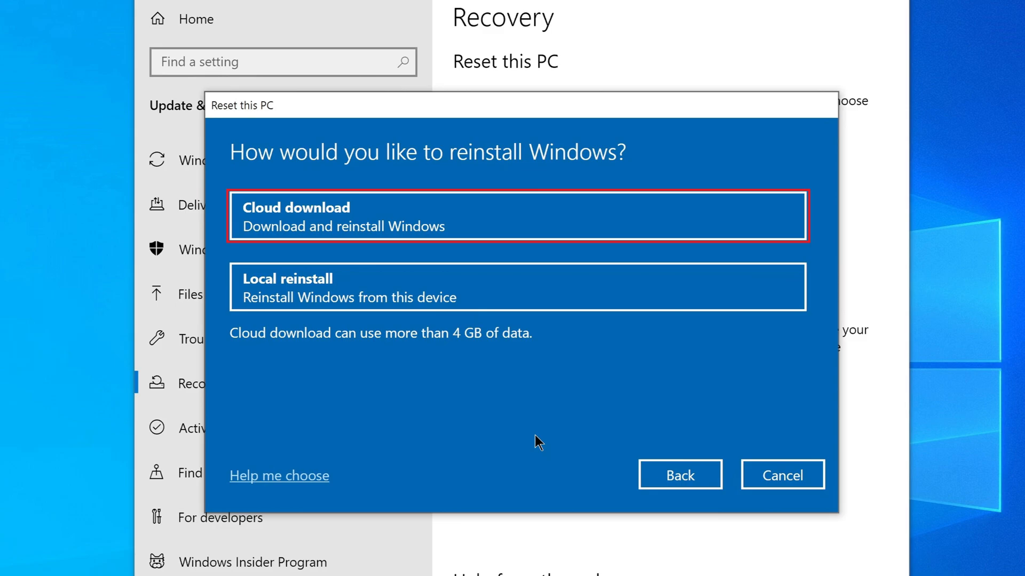
{"action": "mouse_move", "coordinate": [375, 216]}
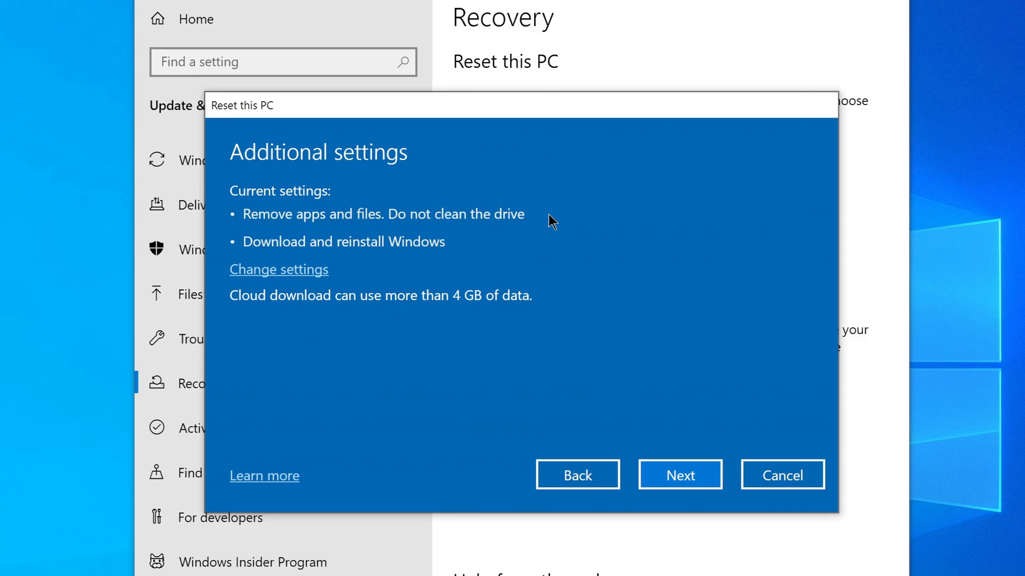
{"action": "mouse_move", "coordinate": [370, 321]}
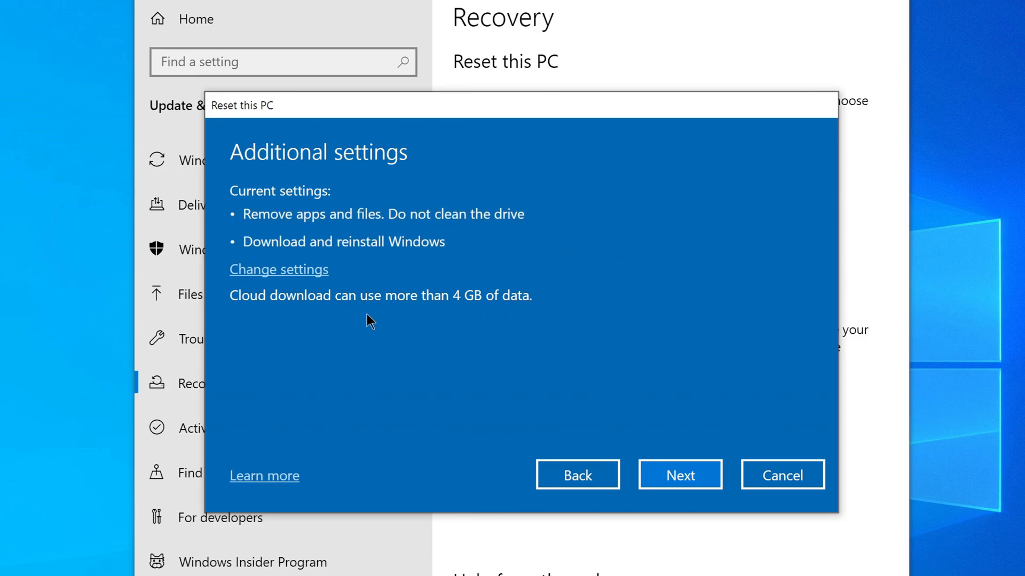
{"action": "mouse_move", "coordinate": [310, 318]}
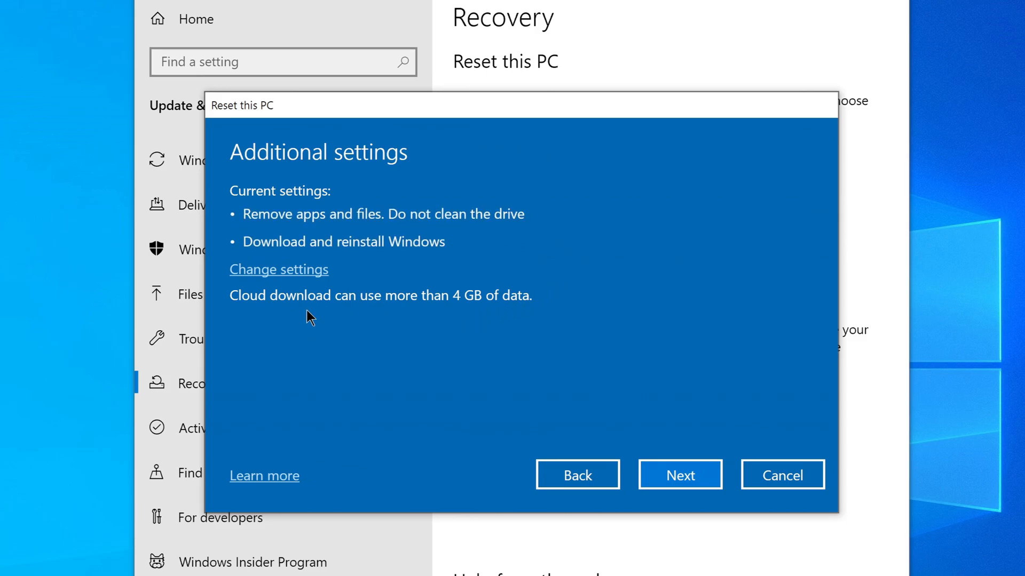
Step: In Change settings, switch Clean data to Yes while keeping Download Windows on
{"action": "left_click", "coordinate": [279, 269]}
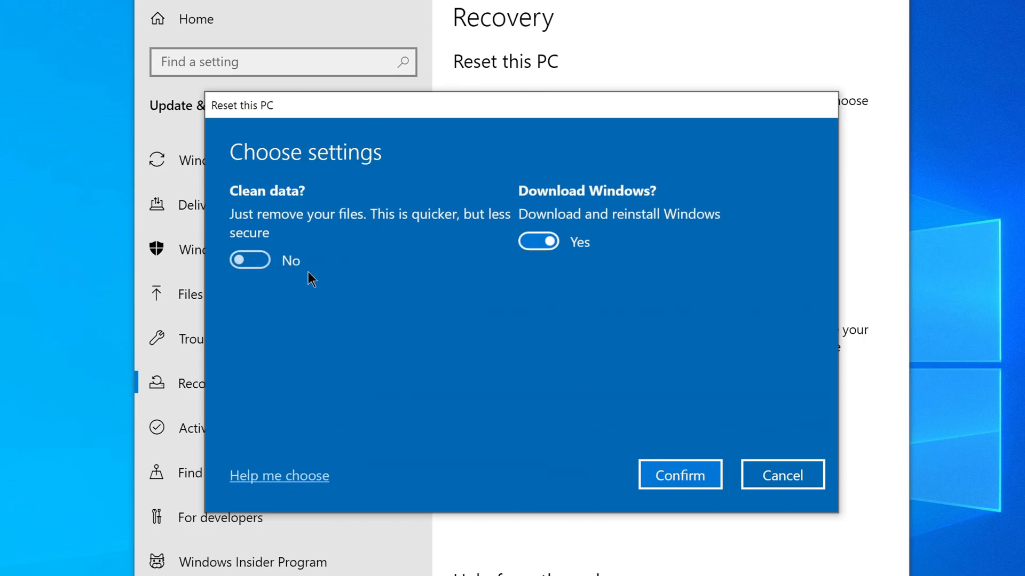
{"action": "mouse_move", "coordinate": [319, 311]}
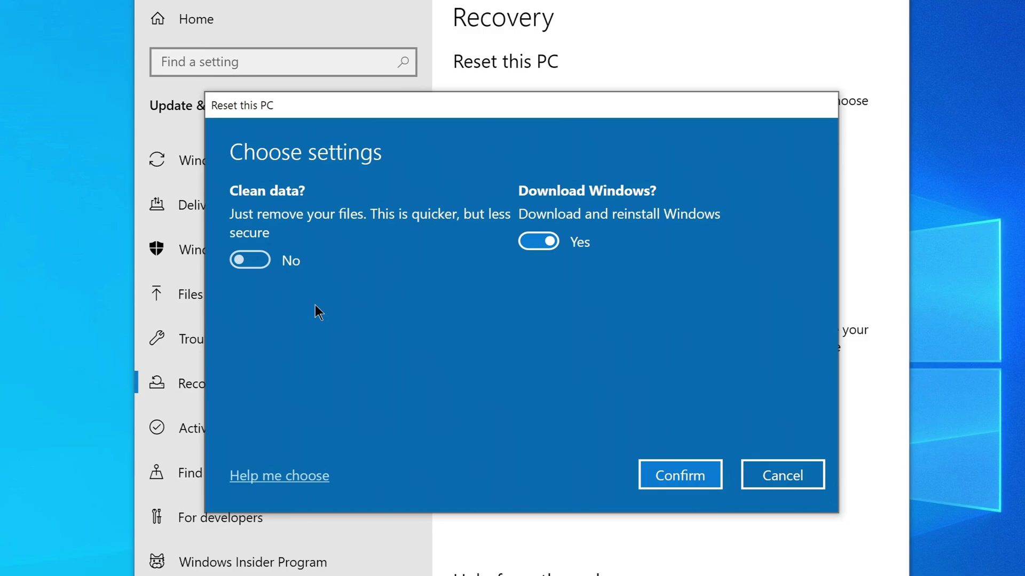
{"action": "mouse_move", "coordinate": [262, 284]}
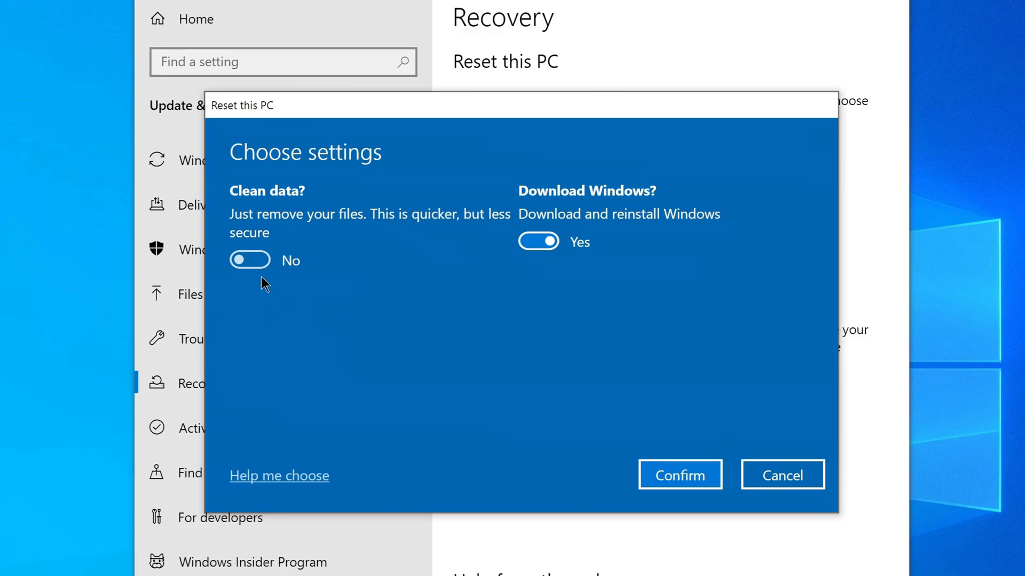
{"action": "left_click", "coordinate": [249, 261]}
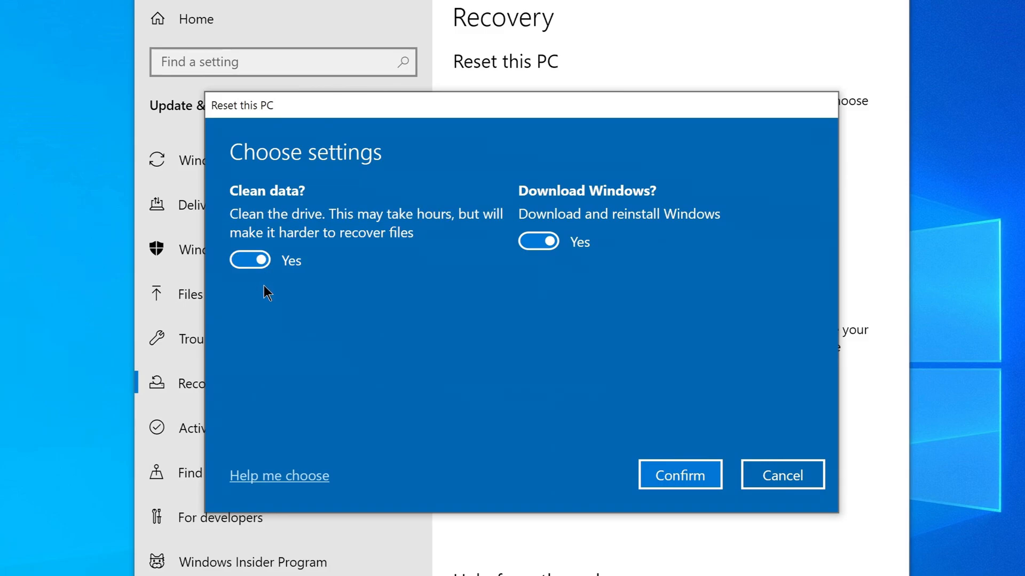
{"action": "mouse_move", "coordinate": [558, 269]}
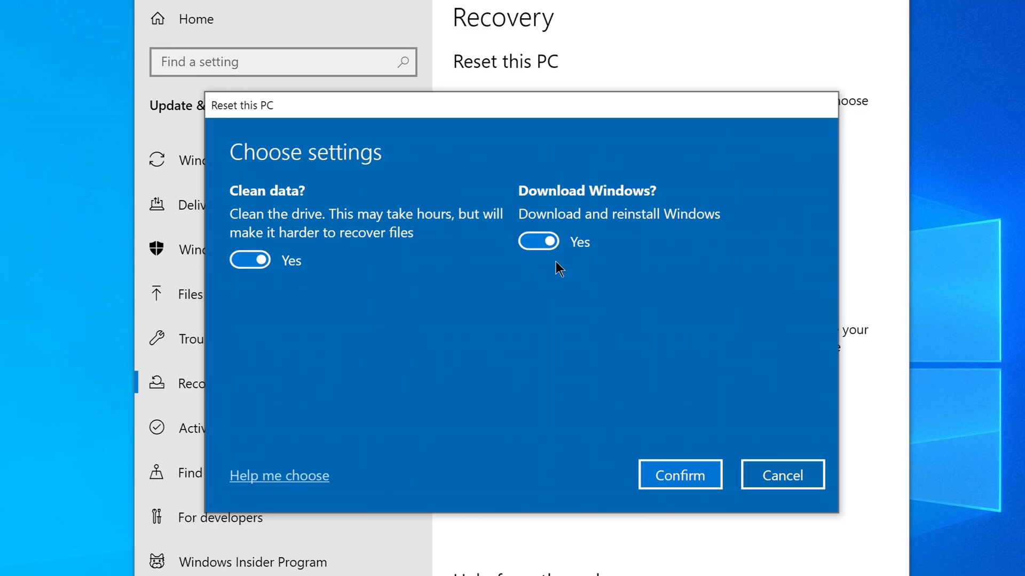
{"action": "mouse_move", "coordinate": [558, 394]}
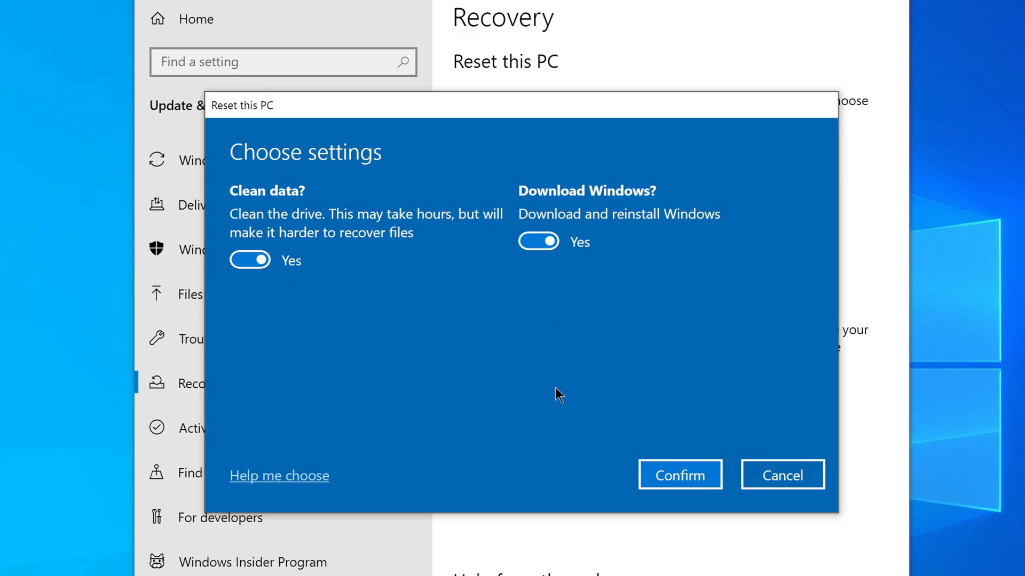
Step: Confirm the clean-drive cloud options and continue to the Ready to reset summary
{"action": "left_click", "coordinate": [679, 474]}
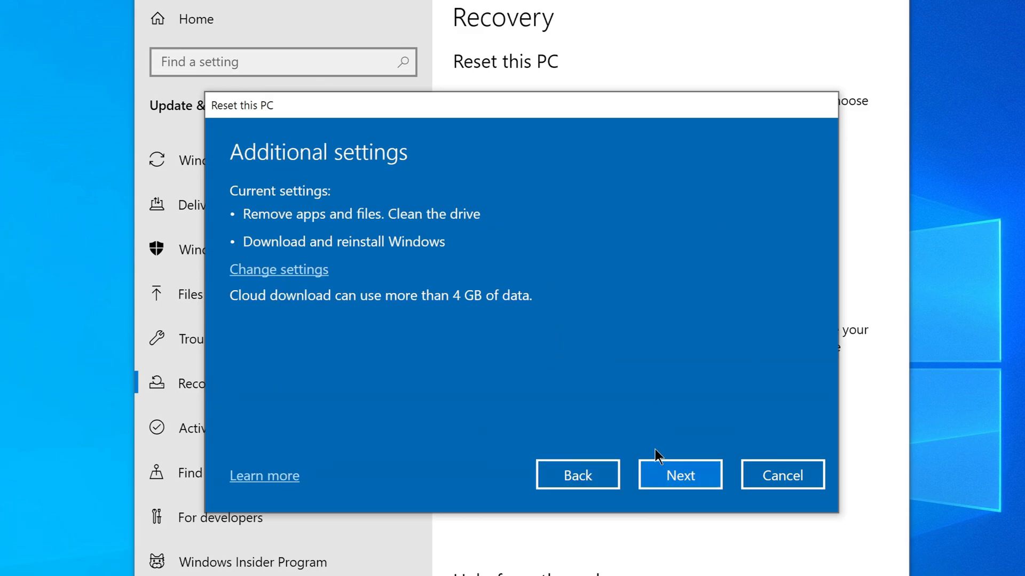
{"action": "mouse_move", "coordinate": [506, 321]}
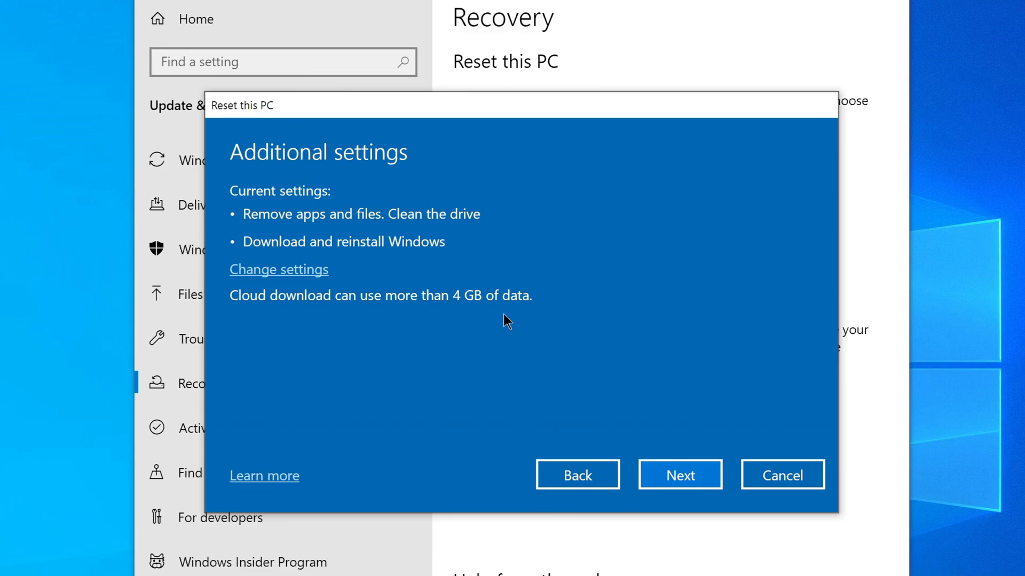
{"action": "mouse_move", "coordinate": [666, 464]}
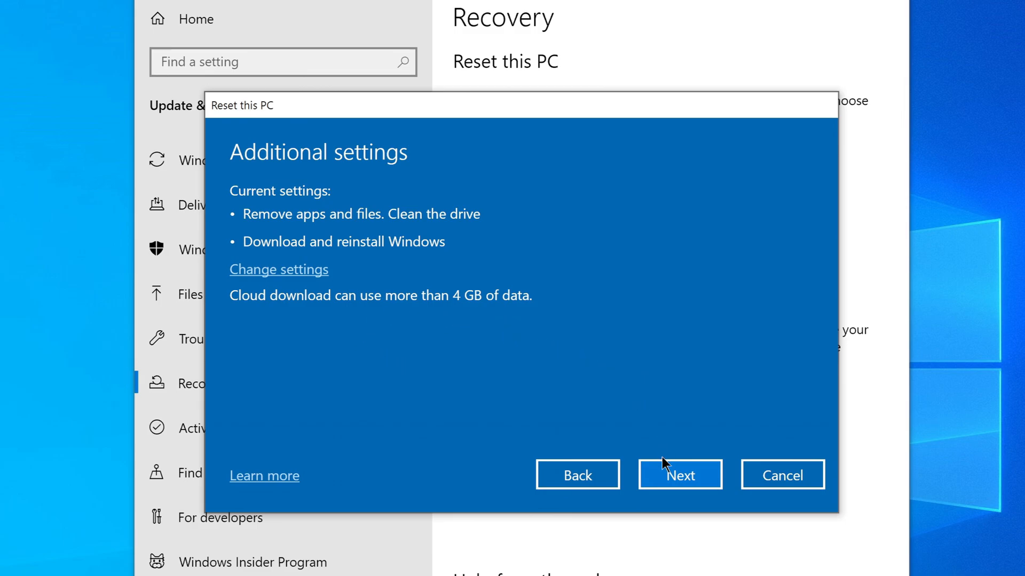
{"action": "left_click", "coordinate": [679, 474]}
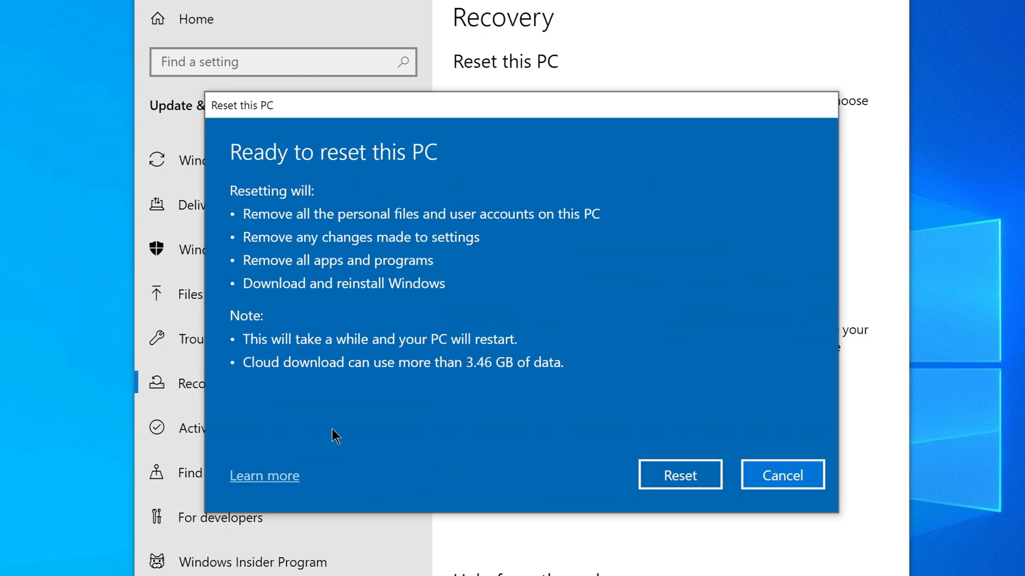
{"action": "mouse_move", "coordinate": [311, 385]}
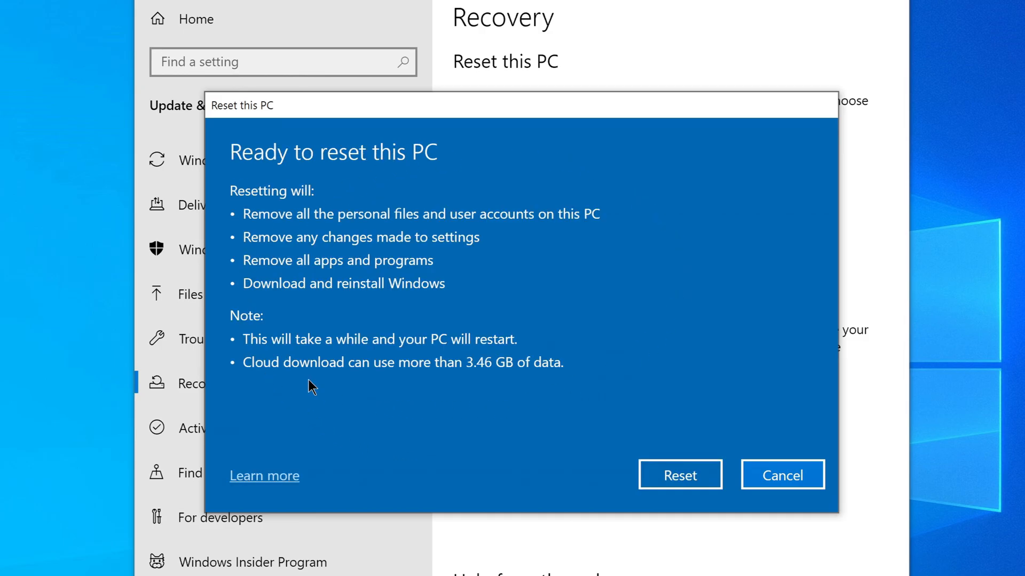
{"action": "mouse_move", "coordinate": [609, 508]}
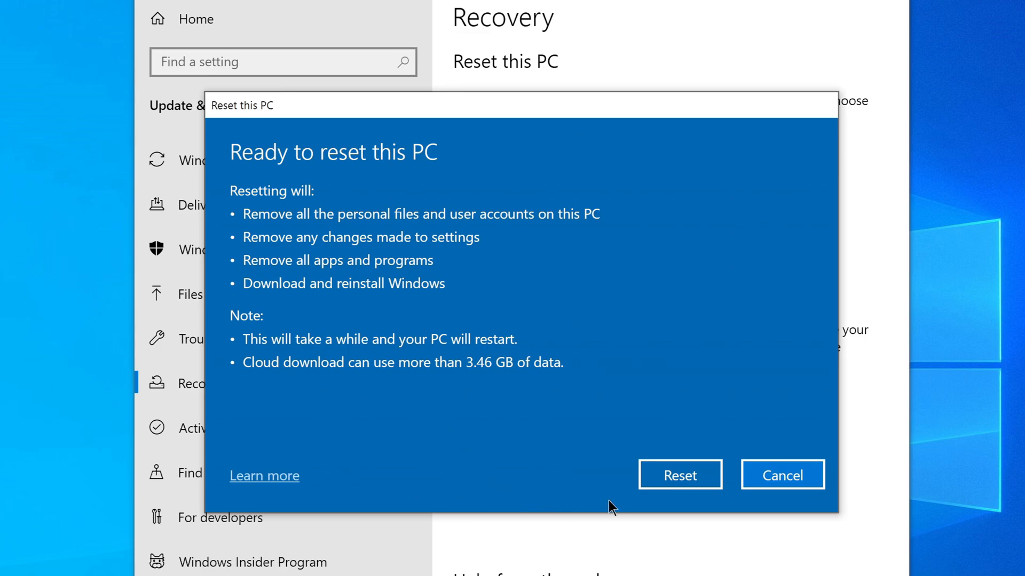
{"action": "mouse_move", "coordinate": [680, 474]}
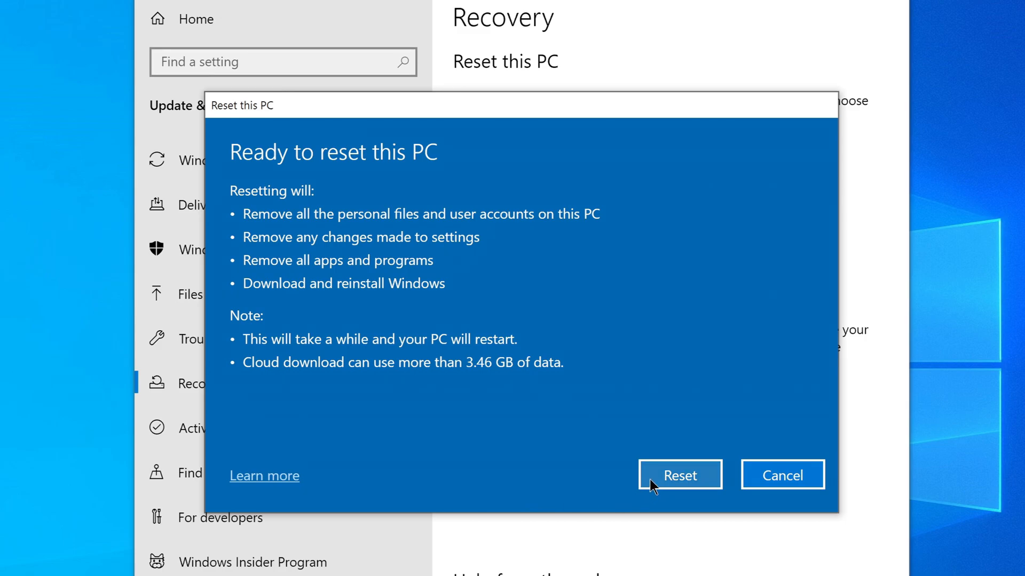
Step: Launch the reset, then accept United States region, US keyboard, and skip a second layout
{"action": "left_click", "coordinate": [679, 475]}
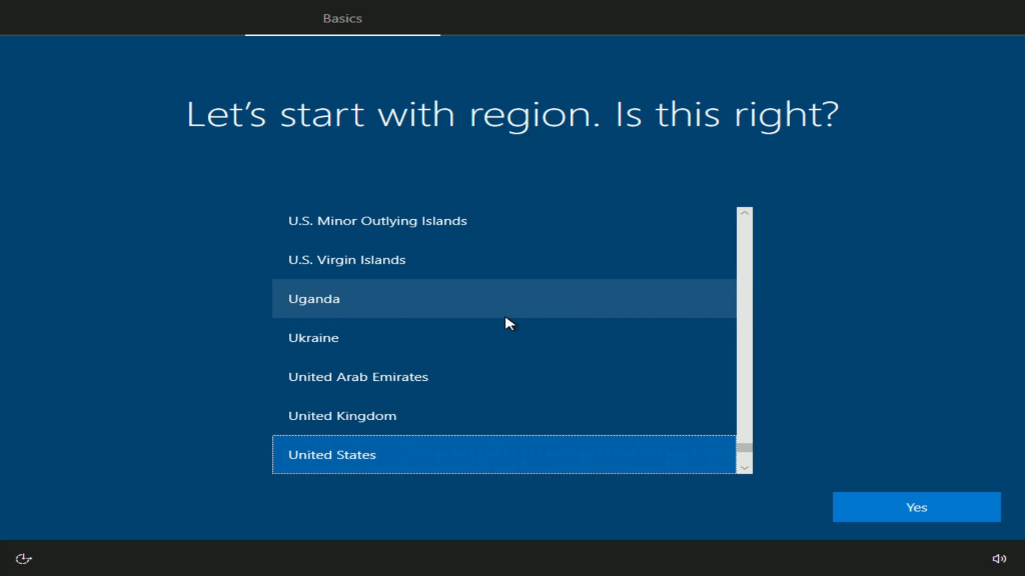
{"action": "mouse_move", "coordinate": [643, 502]}
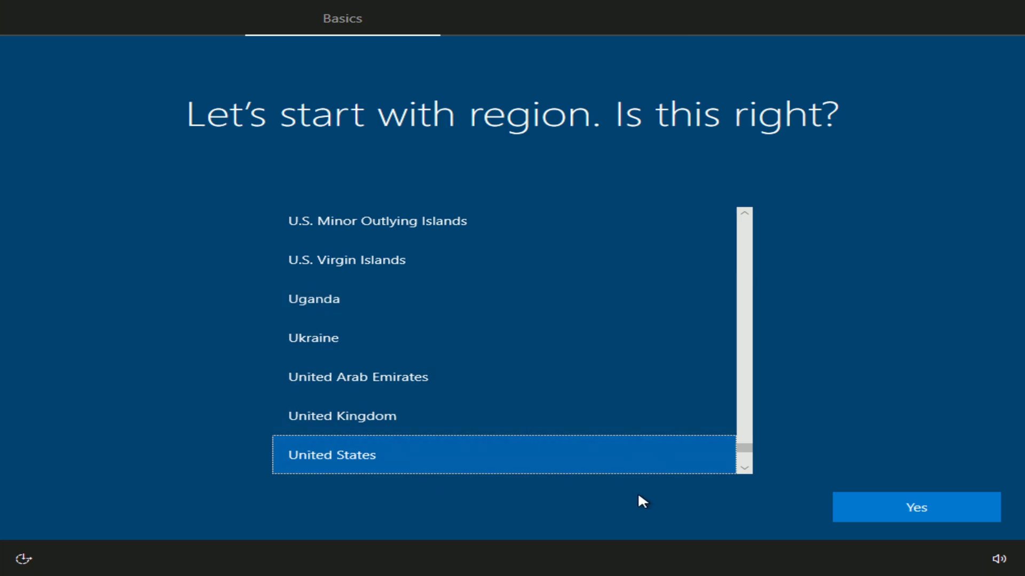
{"action": "mouse_move", "coordinate": [866, 517]}
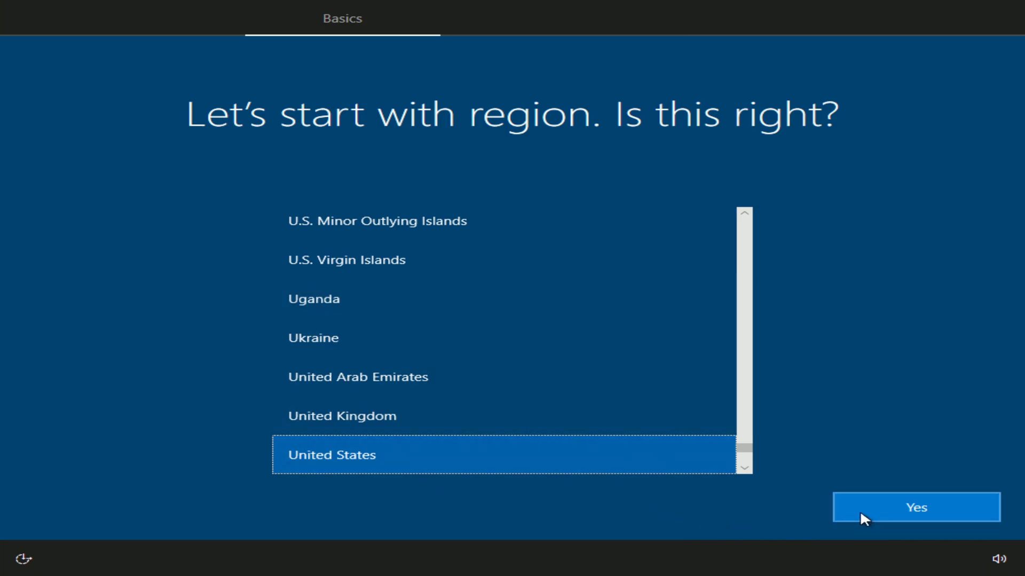
{"action": "left_click", "coordinate": [916, 507]}
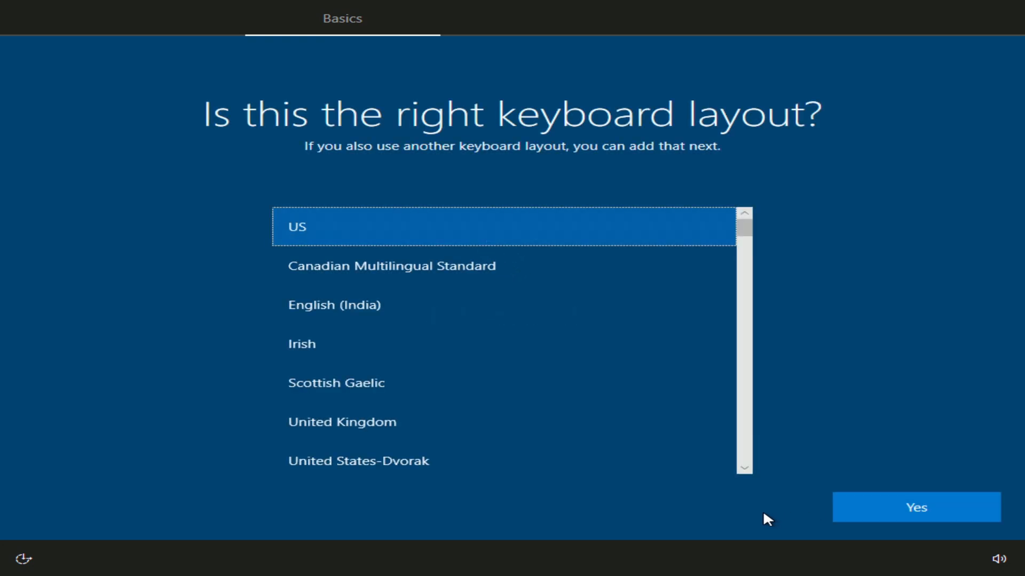
{"action": "mouse_move", "coordinate": [859, 520]}
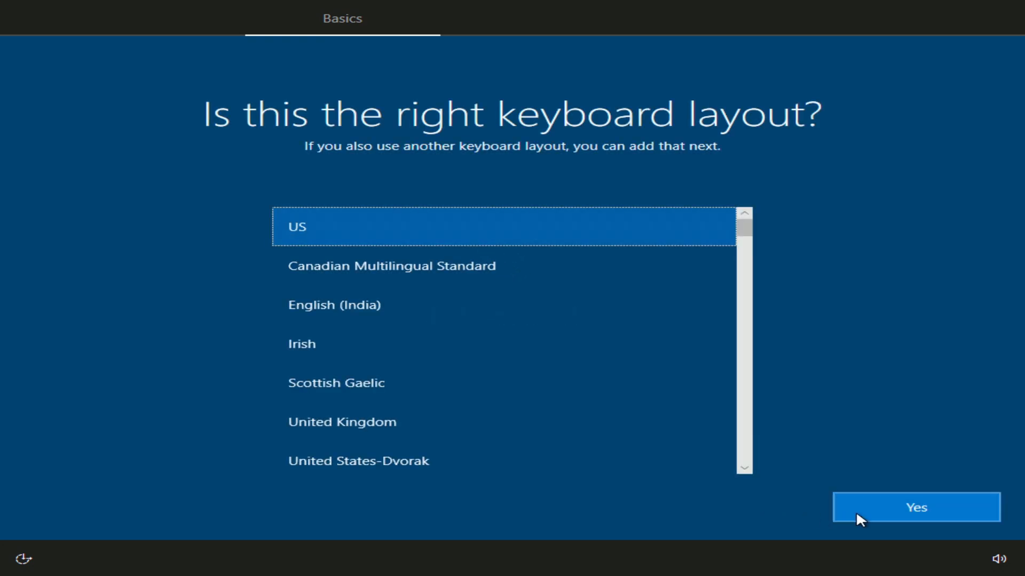
{"action": "left_click", "coordinate": [916, 507]}
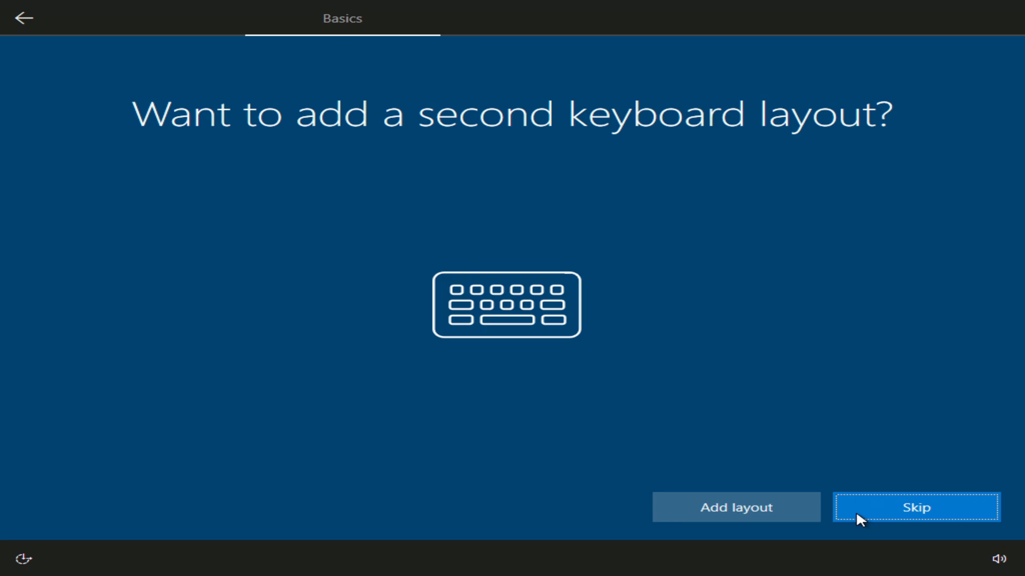
{"action": "left_click", "coordinate": [916, 507]}
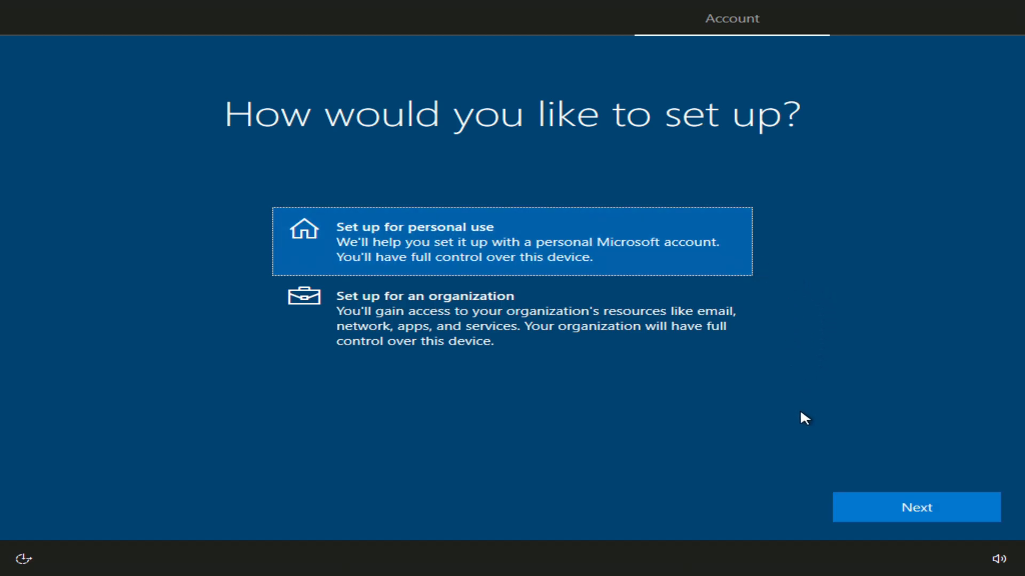
Step: Continue for personal use, choosing Offline account and Limited experience over Microsoft sign-in
{"action": "left_click", "coordinate": [915, 507]}
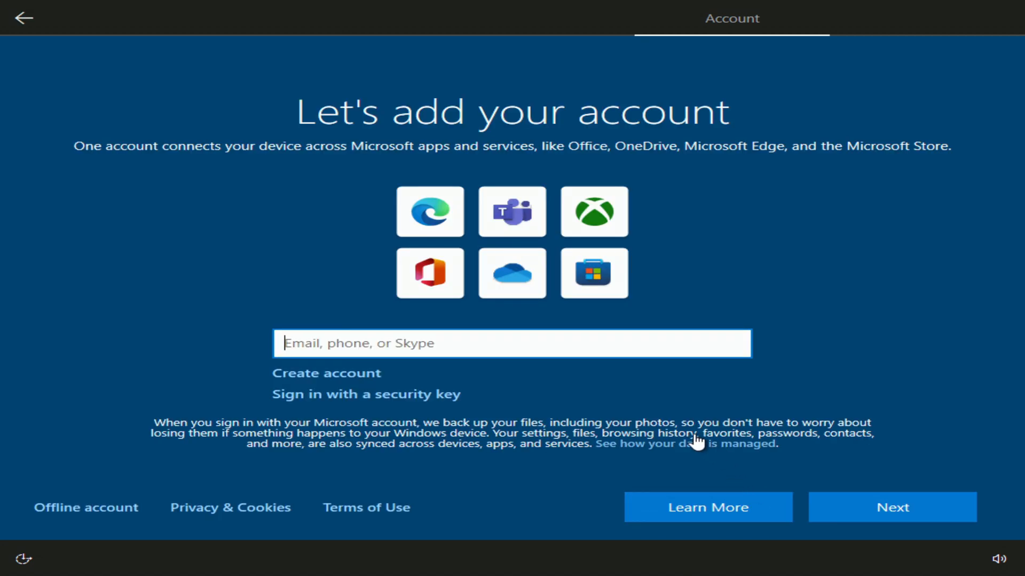
{"action": "mouse_move", "coordinate": [356, 385]}
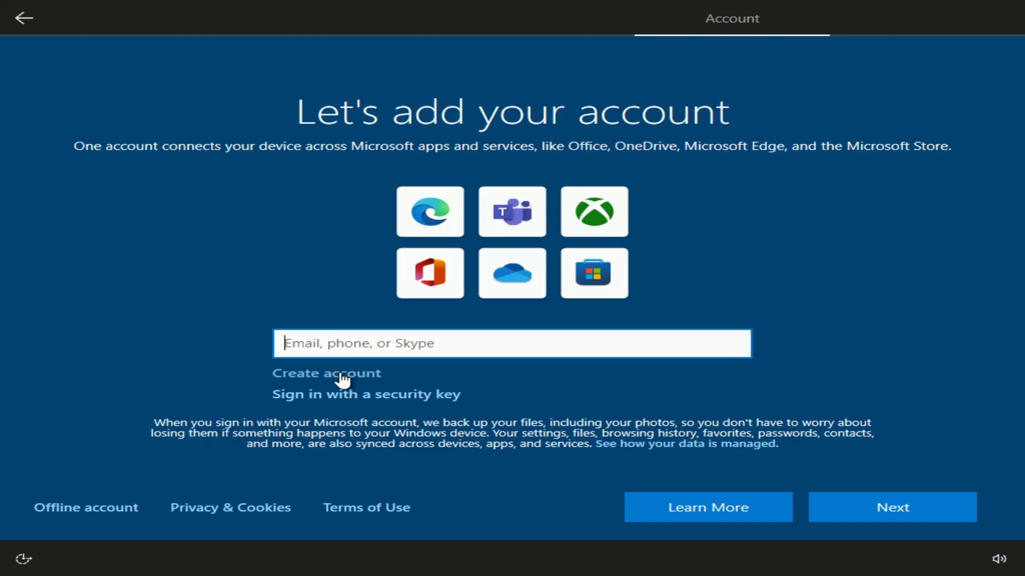
{"action": "mouse_move", "coordinate": [88, 481]}
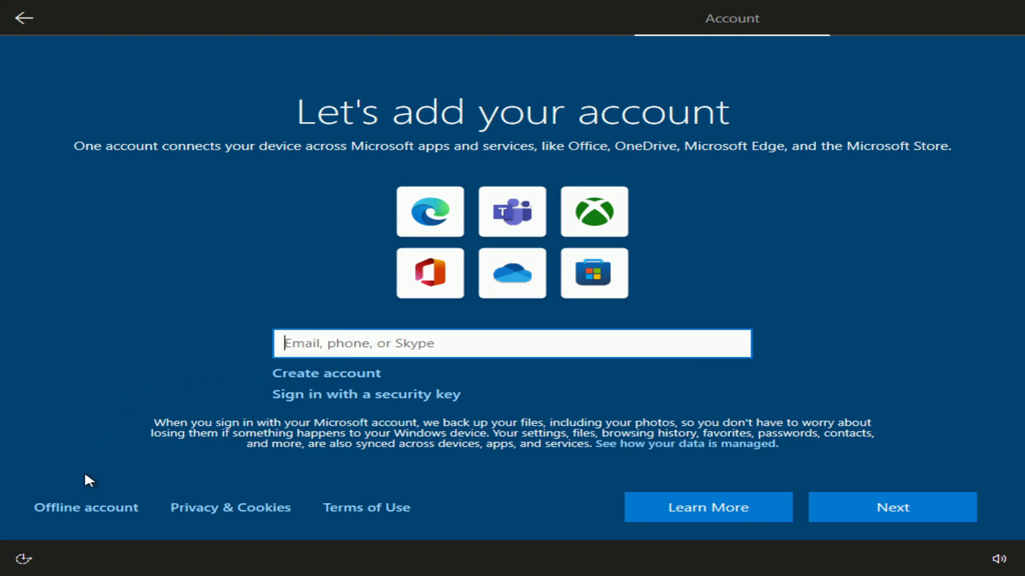
{"action": "left_click", "coordinate": [86, 507]}
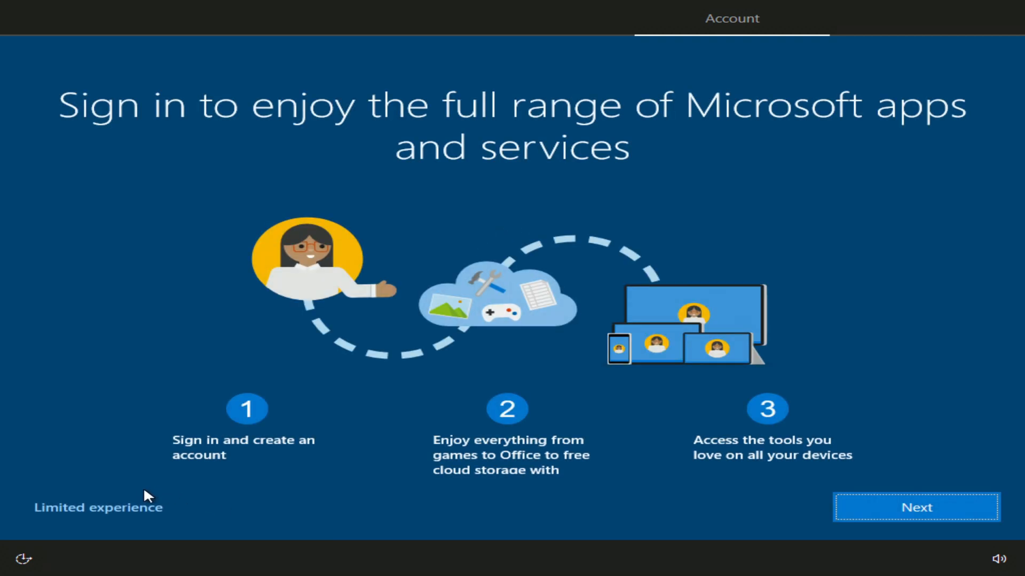
{"action": "left_click", "coordinate": [97, 507]}
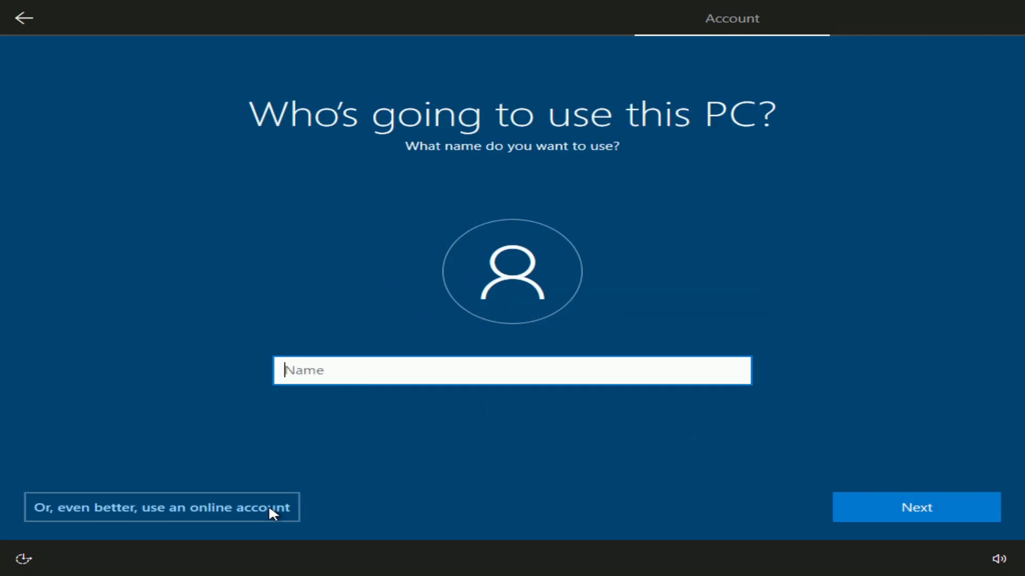
{"action": "mouse_move", "coordinate": [483, 413]}
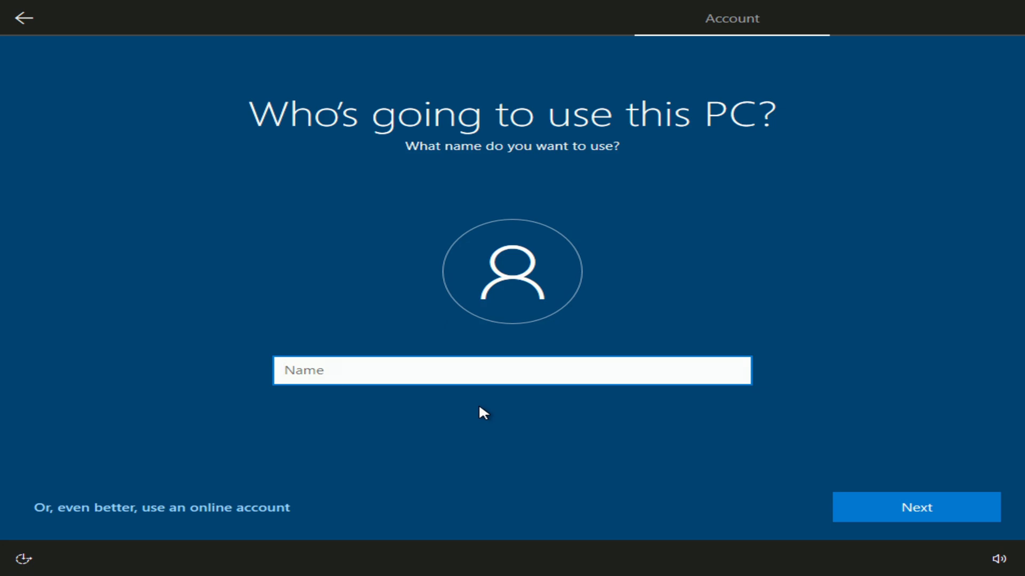
Step: Name the local account 'Admin' and continue to the password step
{"action": "type", "text": "Ad"}
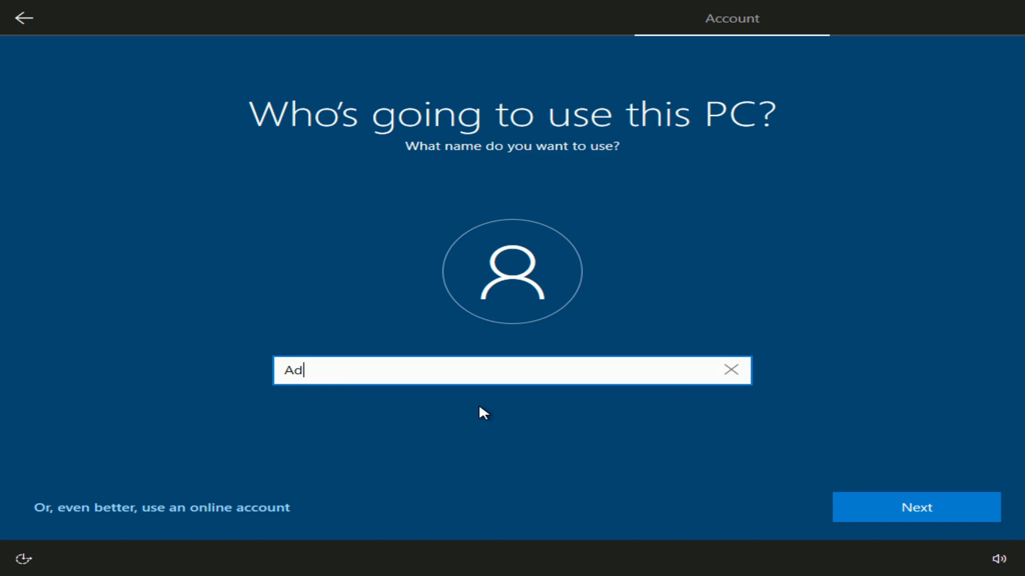
{"action": "type", "text": "min"}
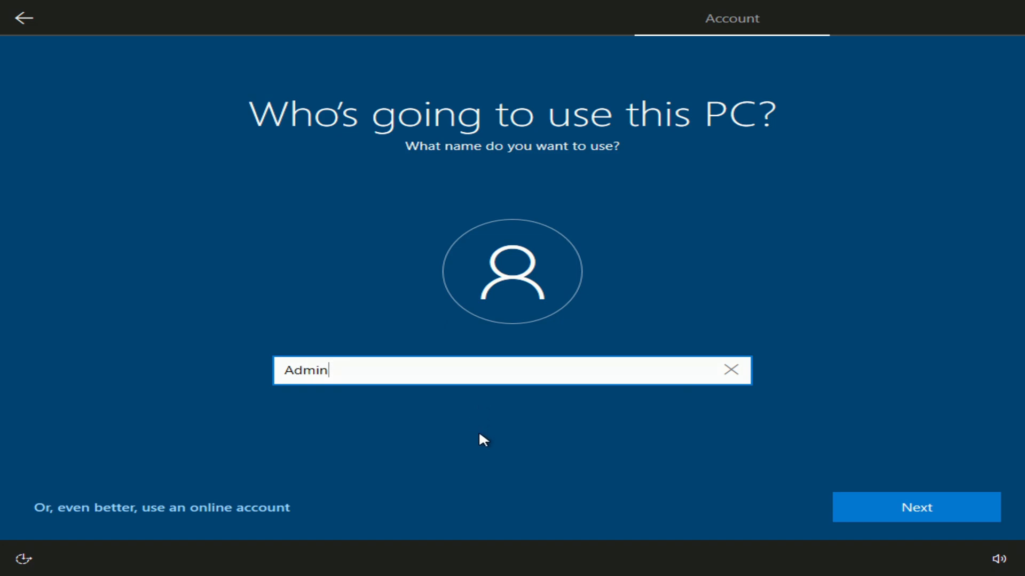
{"action": "mouse_move", "coordinate": [858, 518]}
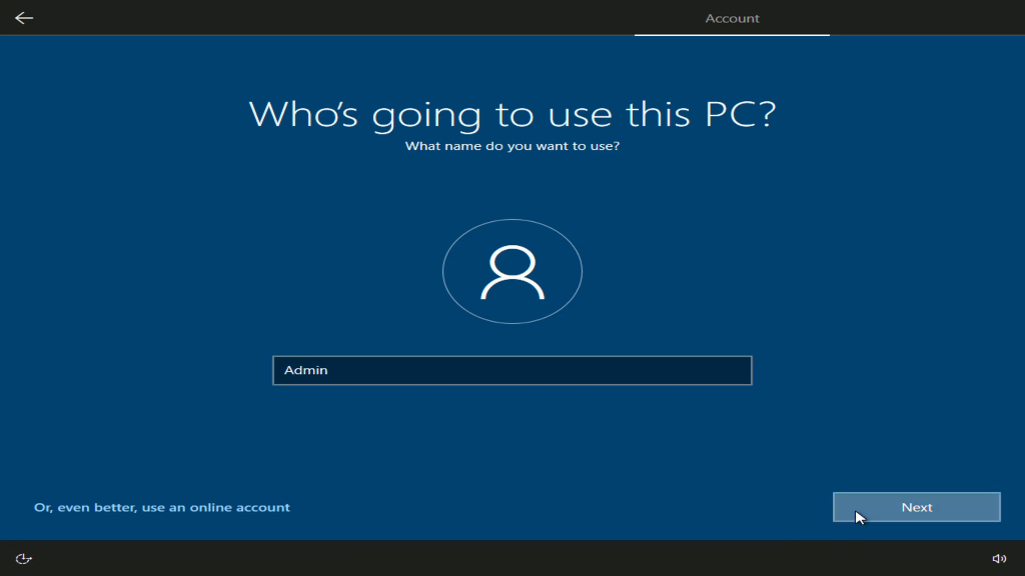
{"action": "left_click", "coordinate": [915, 506]}
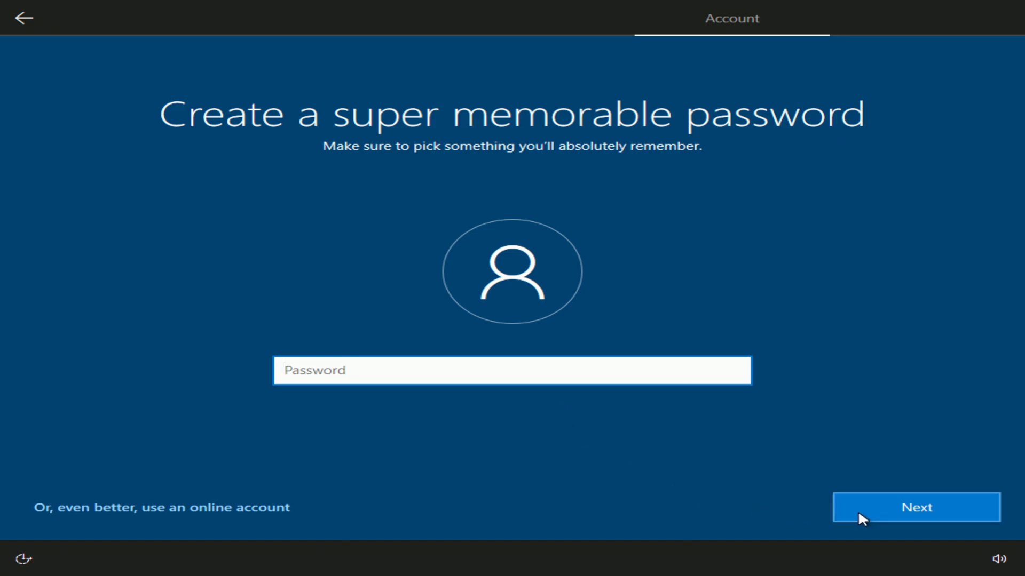
Step: Leave the password blank and accept default privacy settings, finishing at the desktop
{"action": "left_click", "coordinate": [916, 506]}
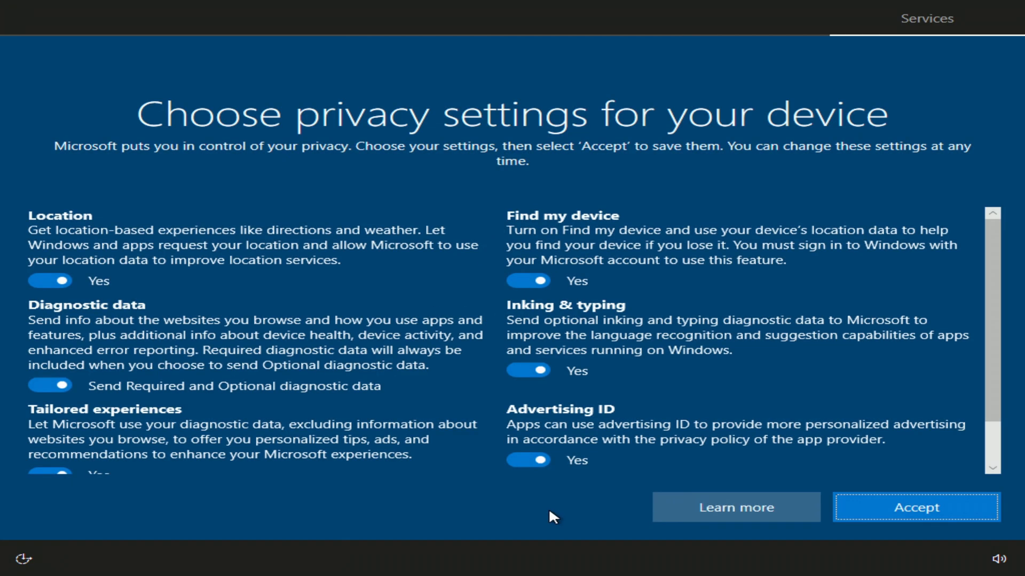
{"action": "mouse_move", "coordinate": [867, 515]}
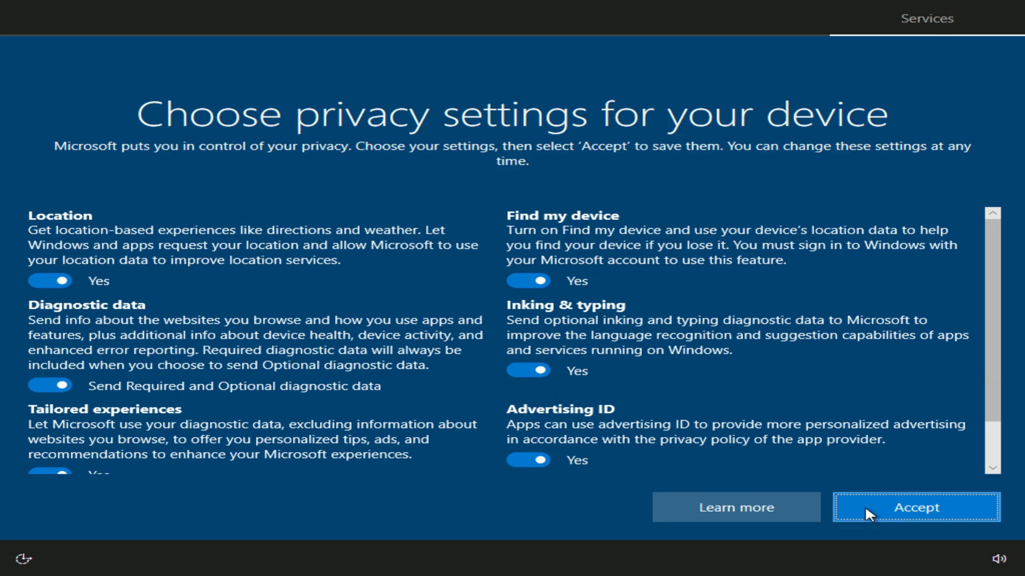
{"action": "left_click", "coordinate": [914, 506]}
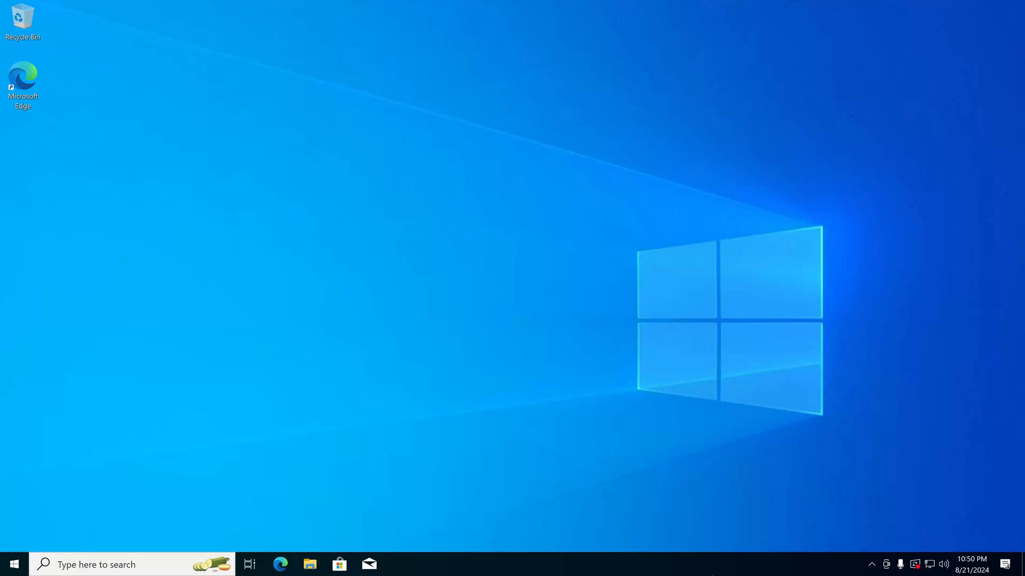
{"action": "mouse_move", "coordinate": [321, 530]}
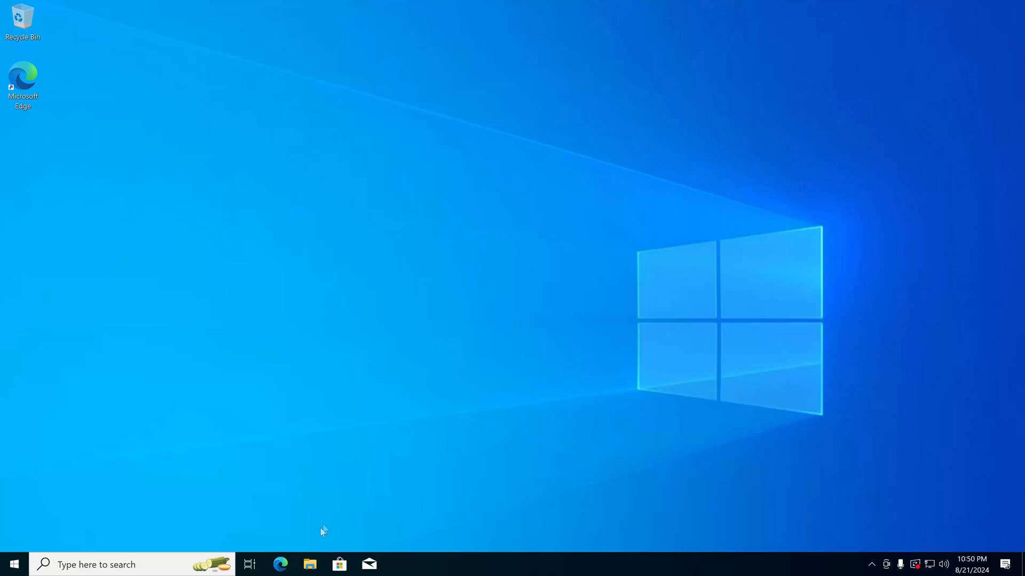
Step: Browse the new user's Desktop, Documents and Pictures folders in File Explorer, all empty
{"action": "left_click", "coordinate": [310, 565]}
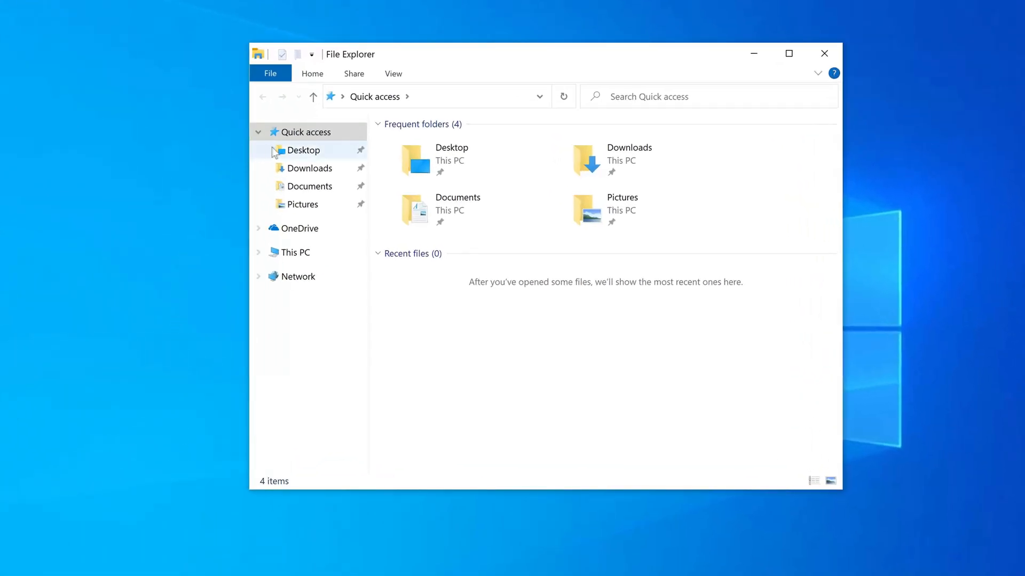
{"action": "left_click", "coordinate": [303, 150]}
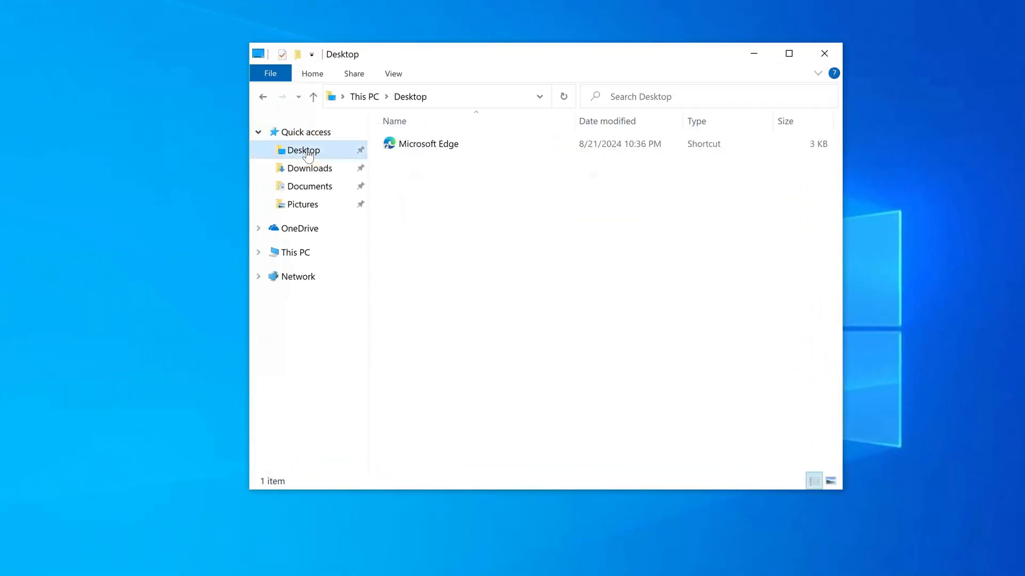
{"action": "mouse_move", "coordinate": [315, 167]}
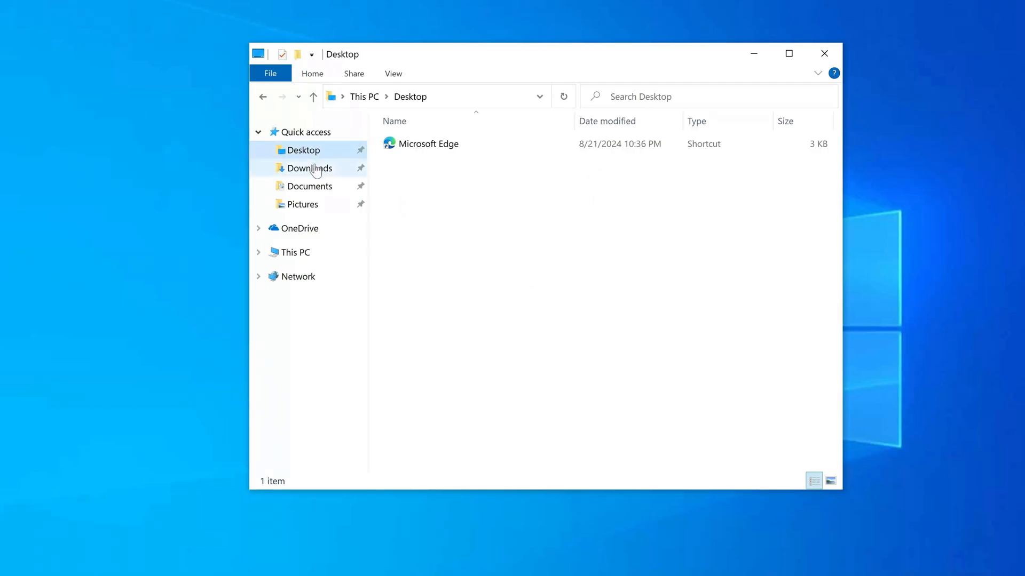
{"action": "left_click", "coordinate": [310, 185]}
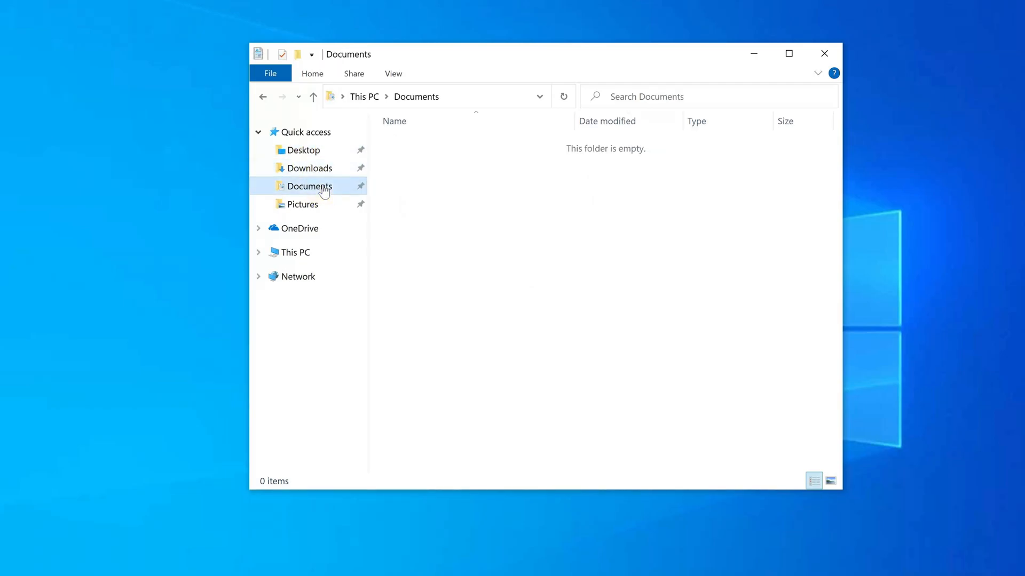
{"action": "left_click", "coordinate": [302, 204]}
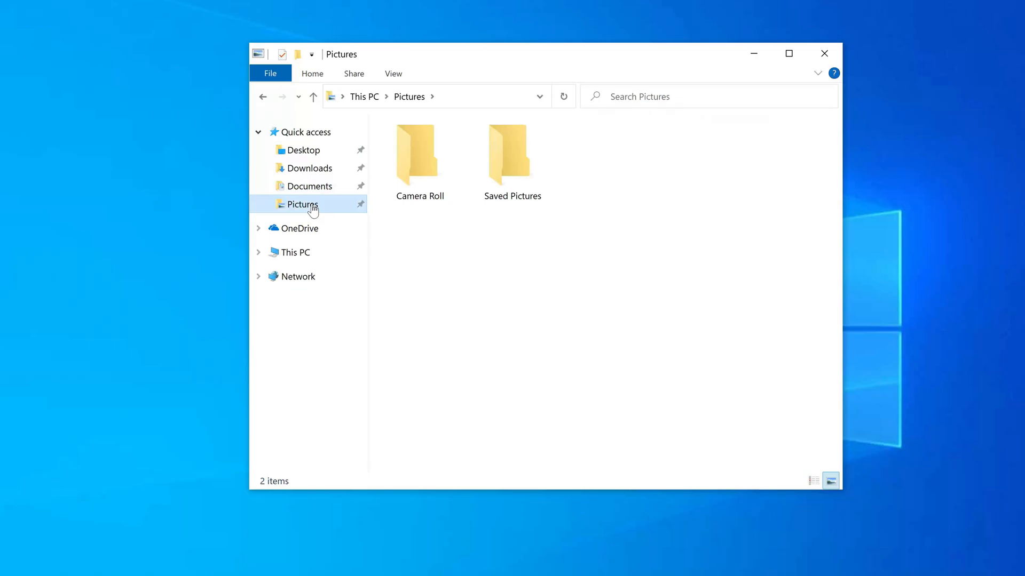
Step: Check Camera Roll and the This PC overview, then close File Explorer
{"action": "double_click", "coordinate": [419, 151]}
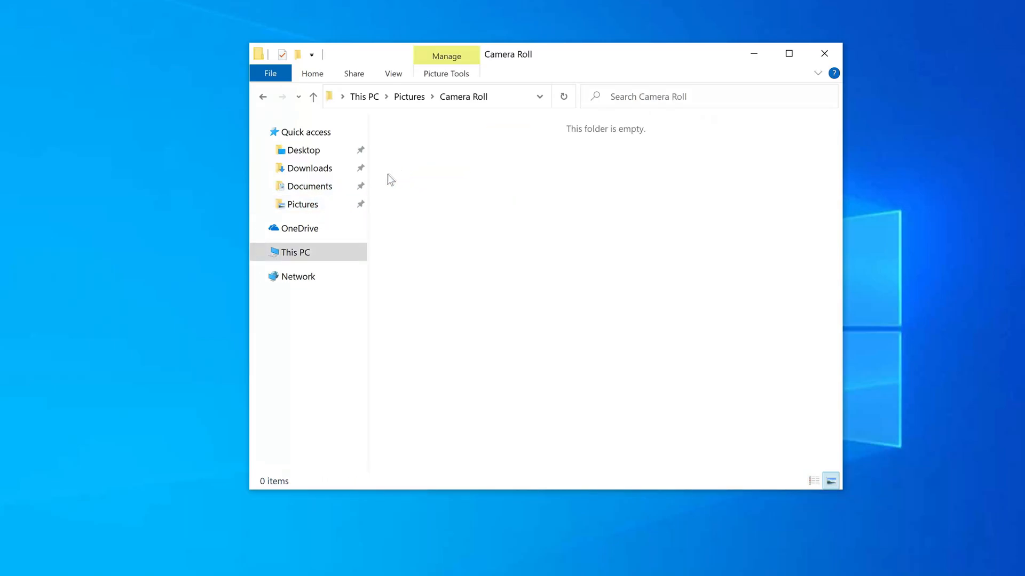
{"action": "left_click", "coordinate": [313, 96]}
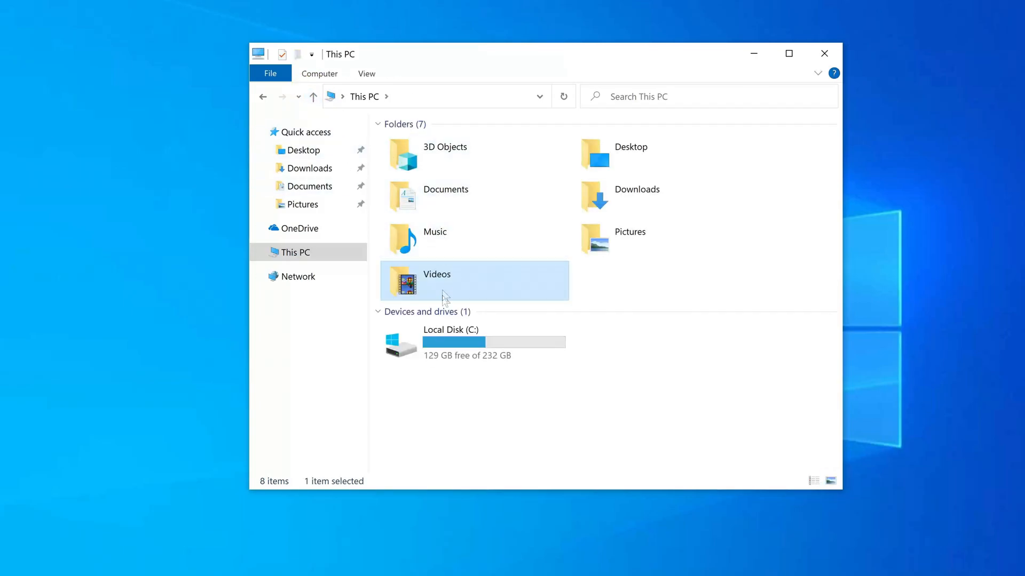
{"action": "mouse_move", "coordinate": [775, 346]}
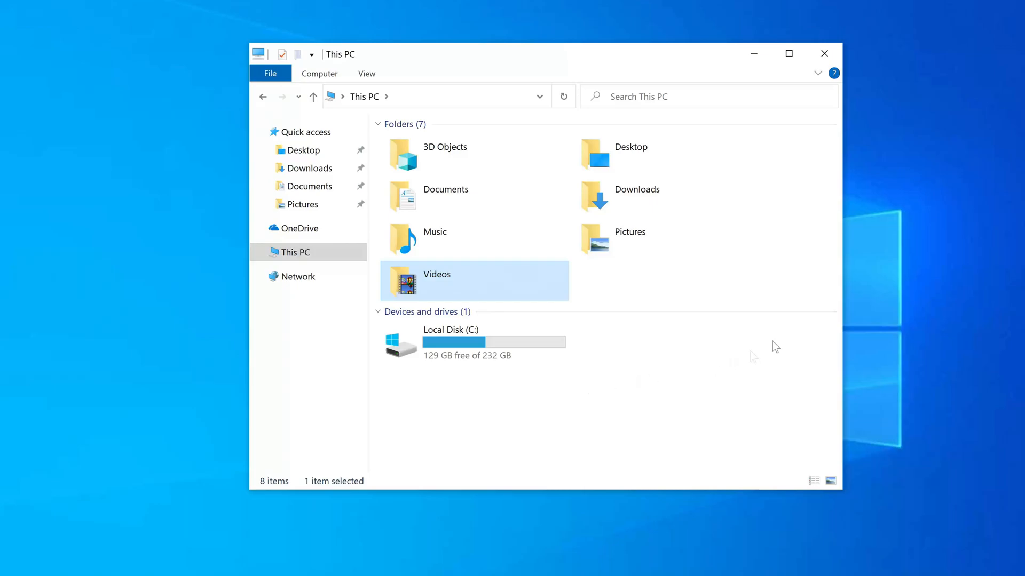
{"action": "left_click", "coordinate": [824, 53]}
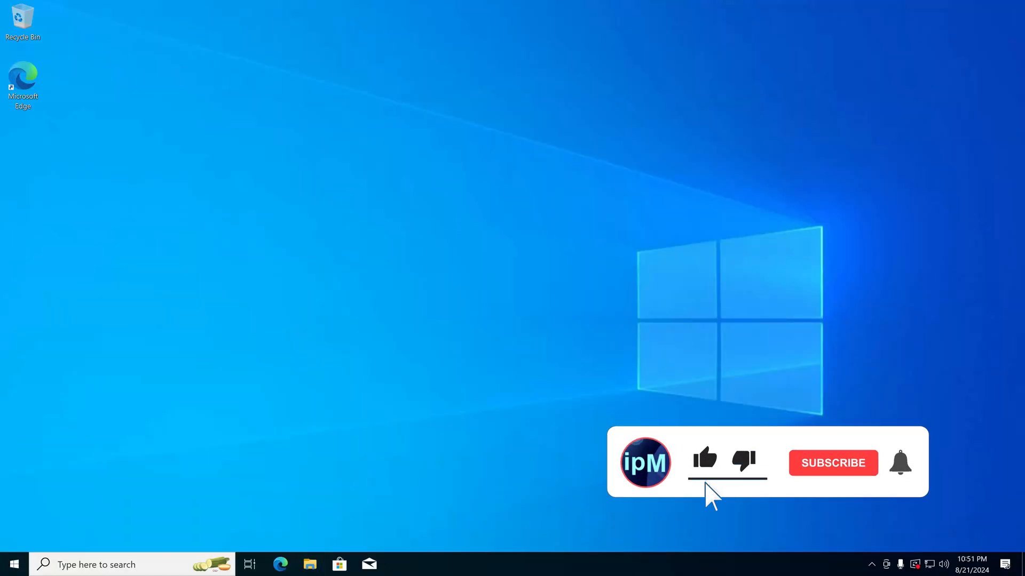
{"action": "left_click", "coordinate": [833, 462]}
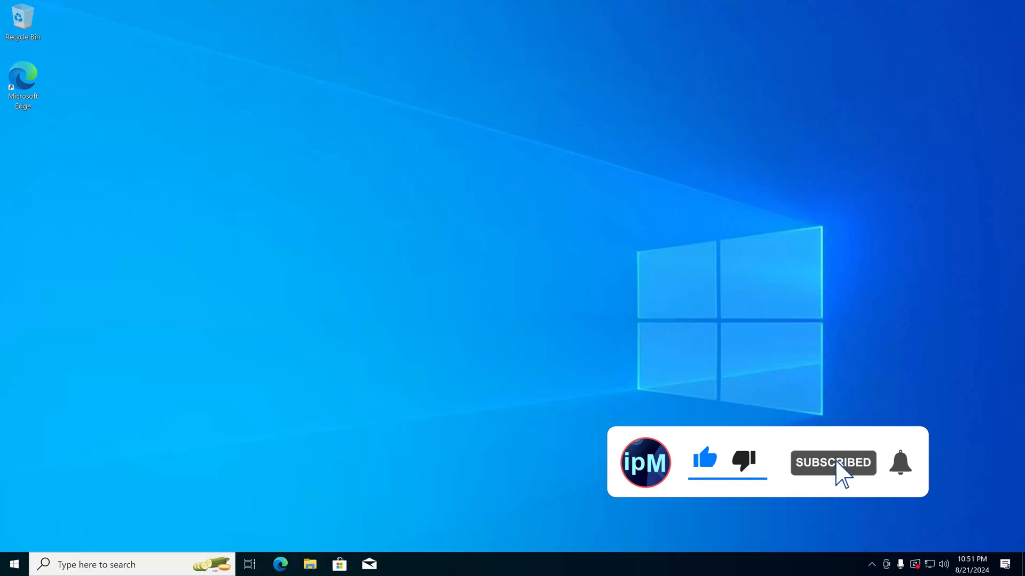
{"action": "left_click", "coordinate": [899, 462]}
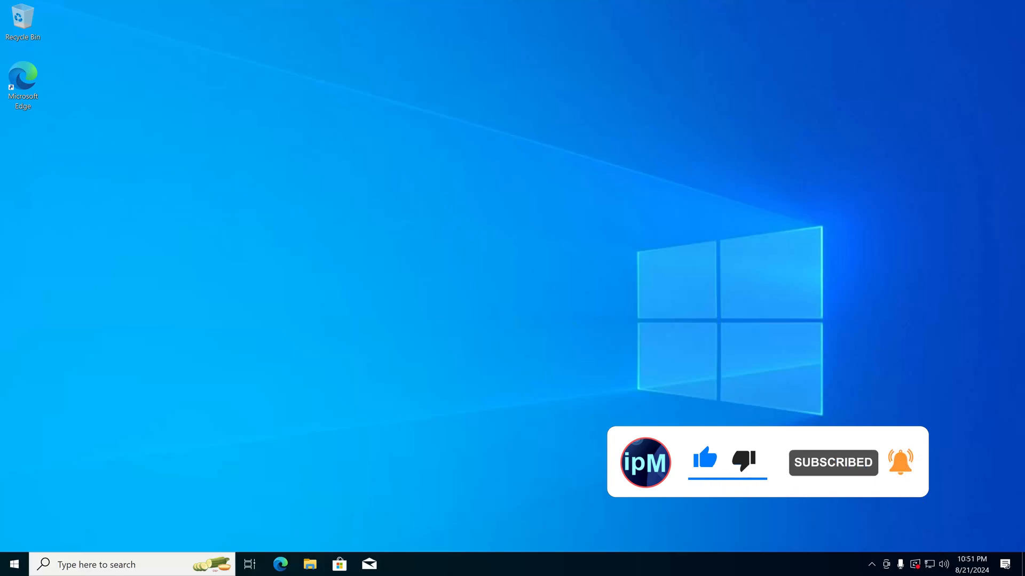